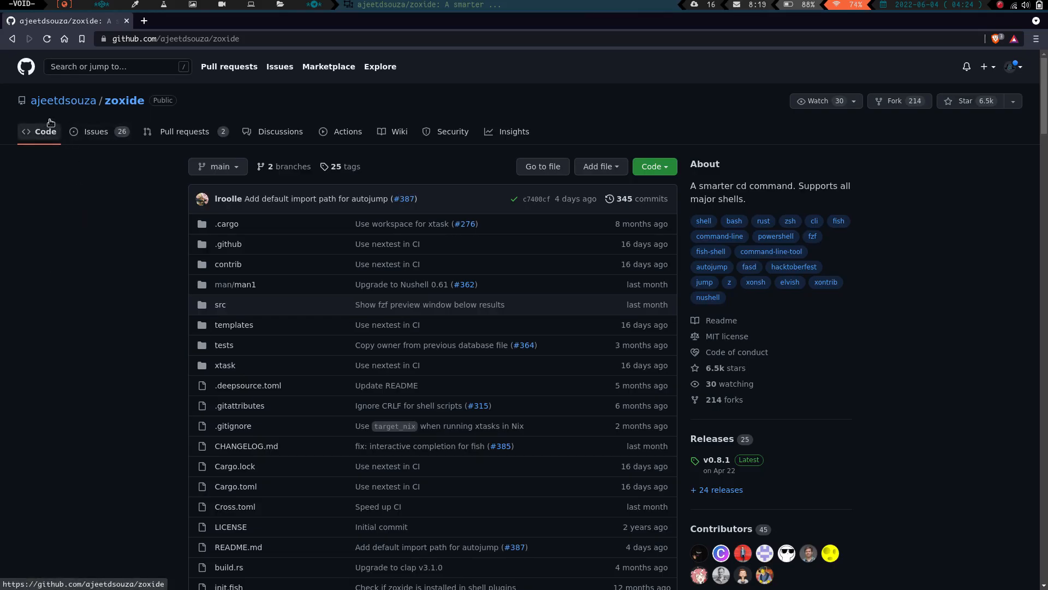
mouse_move(106, 94)
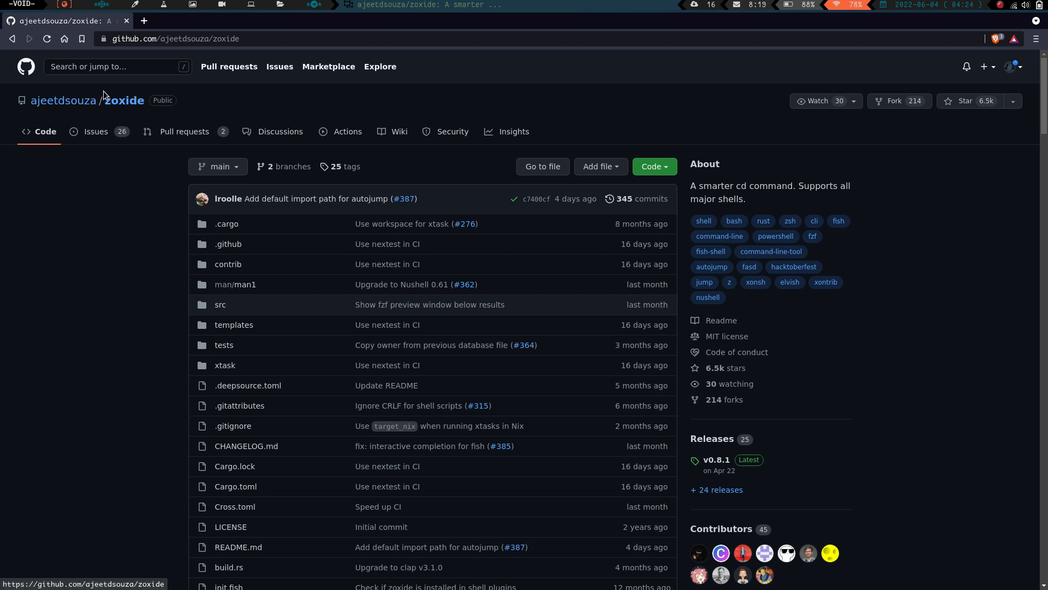
mouse_move(116, 119)
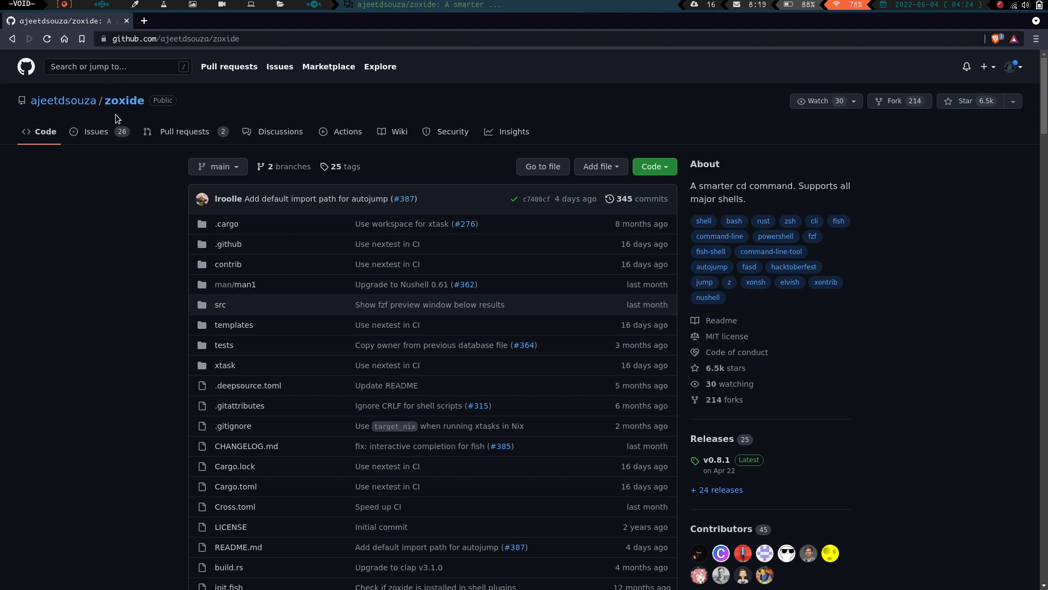
Scroll the repository page down to the README's Getting started demo
scroll("down", 3)
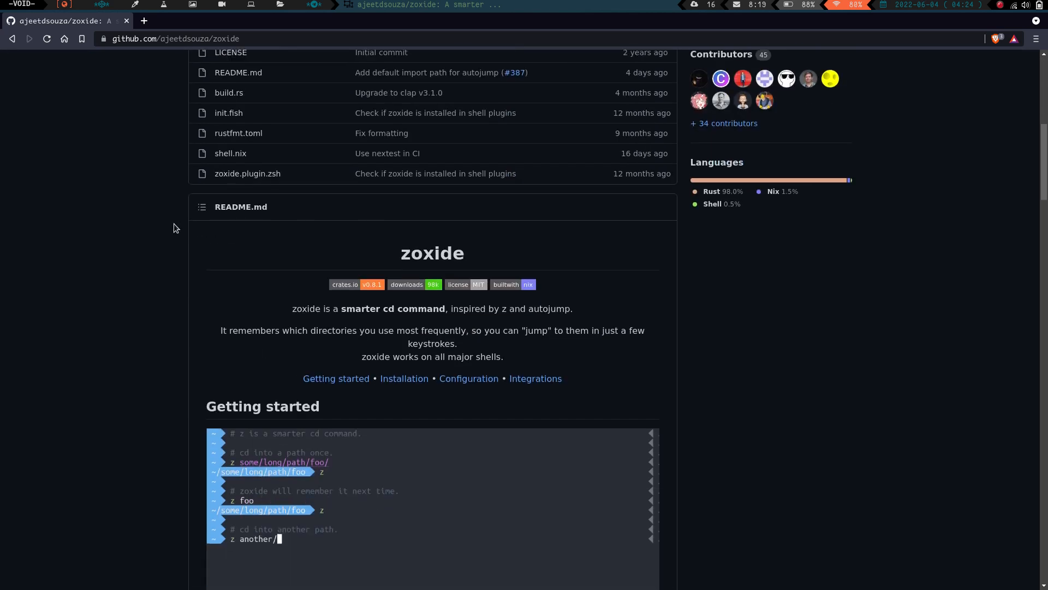
scroll("down", 3)
type("cd .oc")
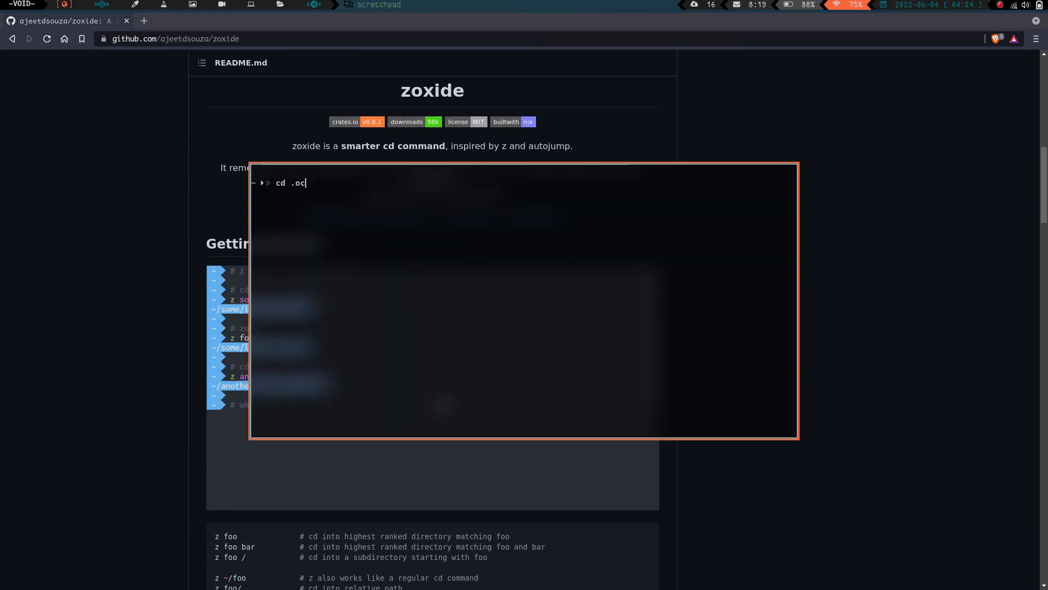
type("in")
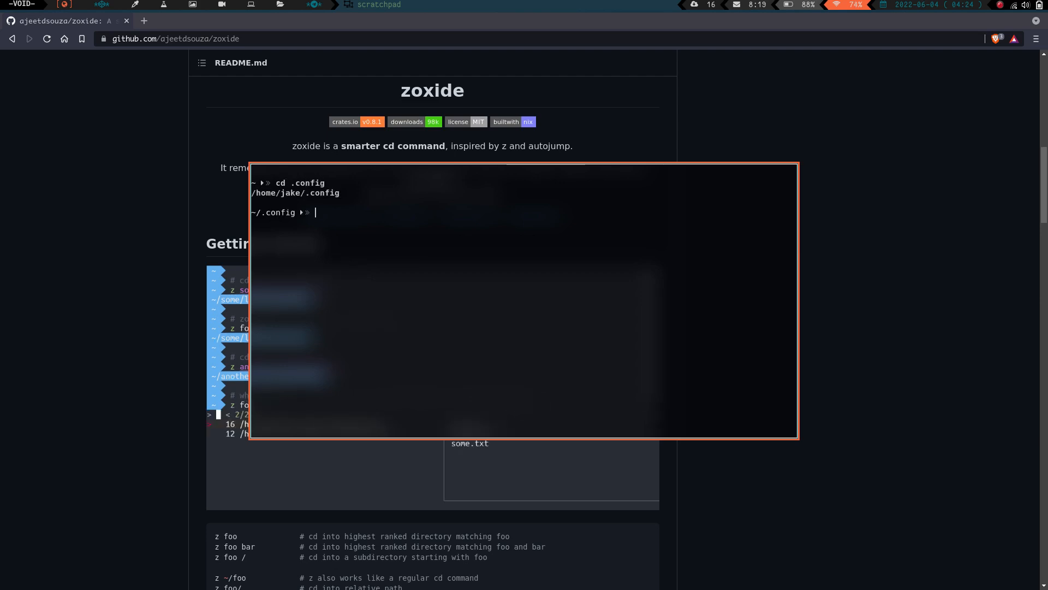
type("cd")
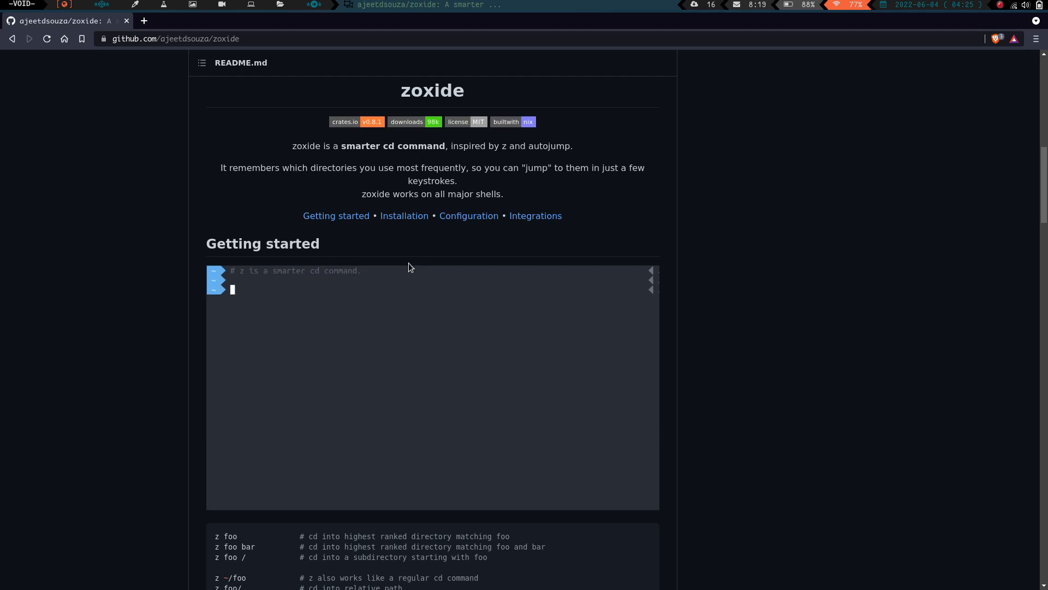
type("# cd into a path once.")
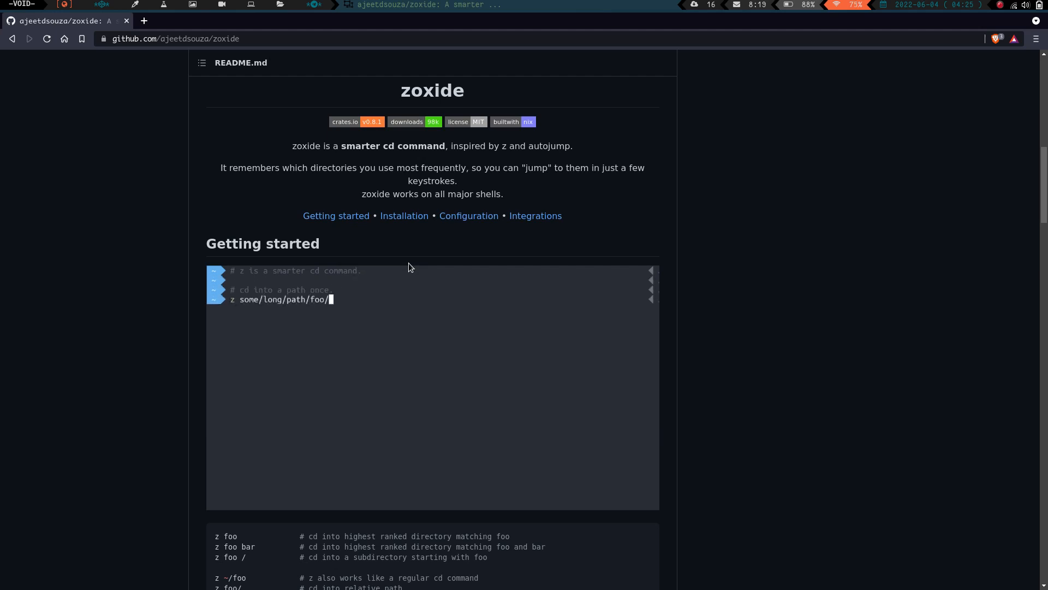
Scroll through Installation to the Linux install table and Step 2 shell setup lines
scroll("down", 3)
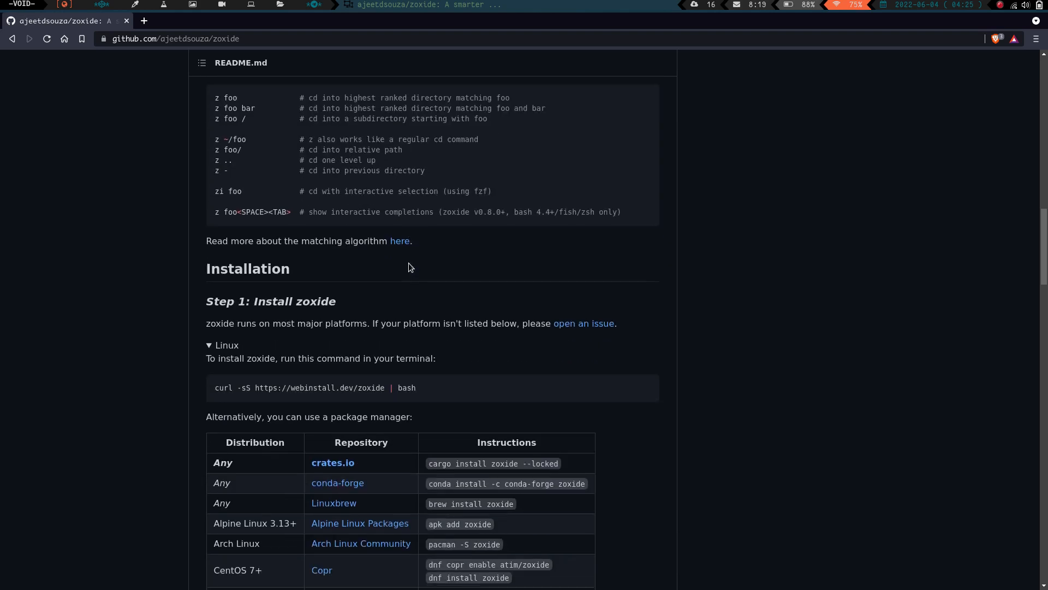
scroll("down", 3)
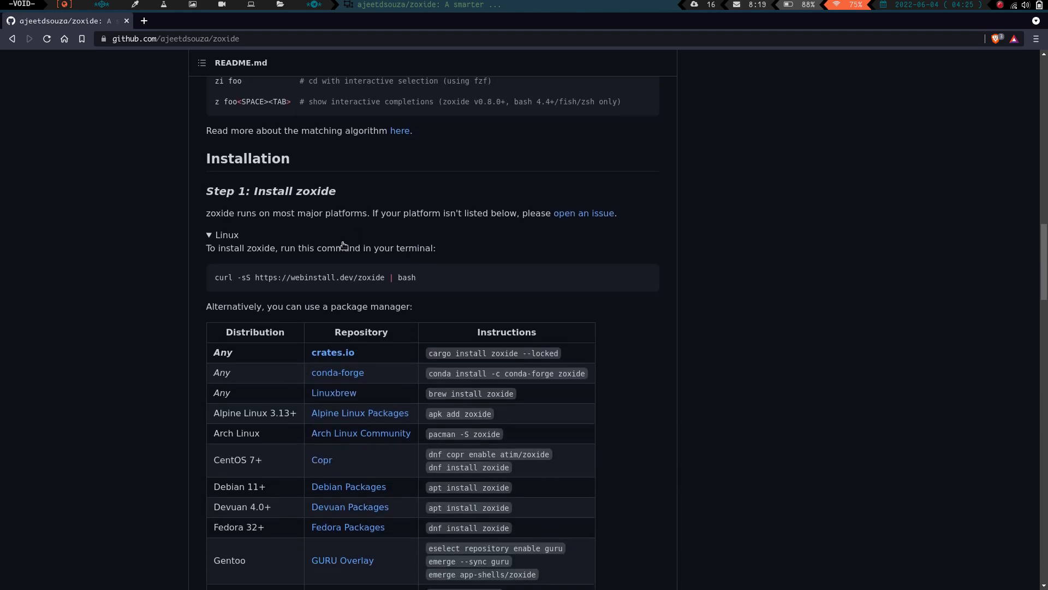
scroll("down", 3)
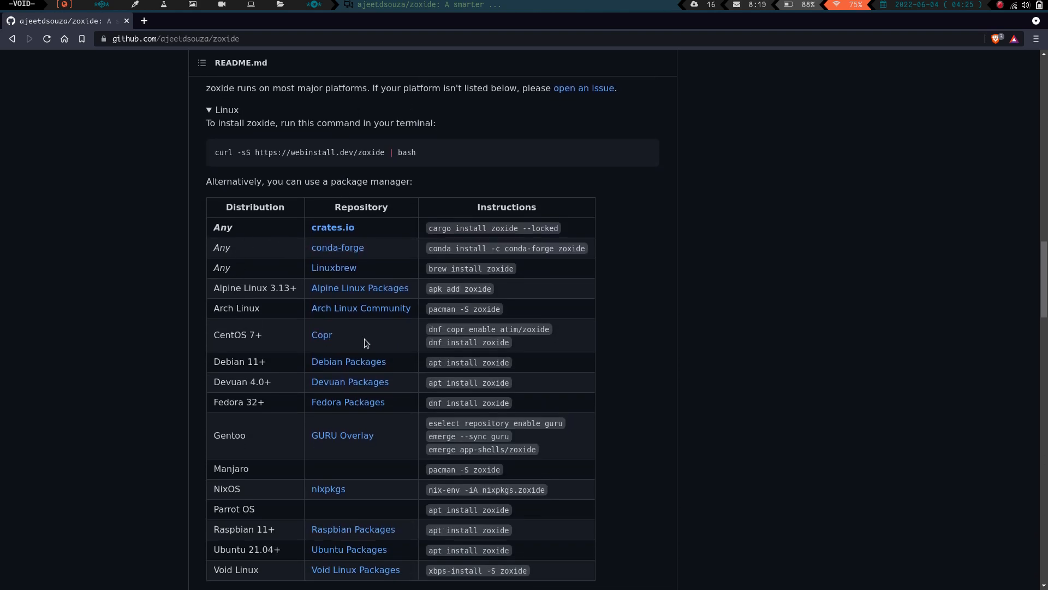
scroll("down", 3)
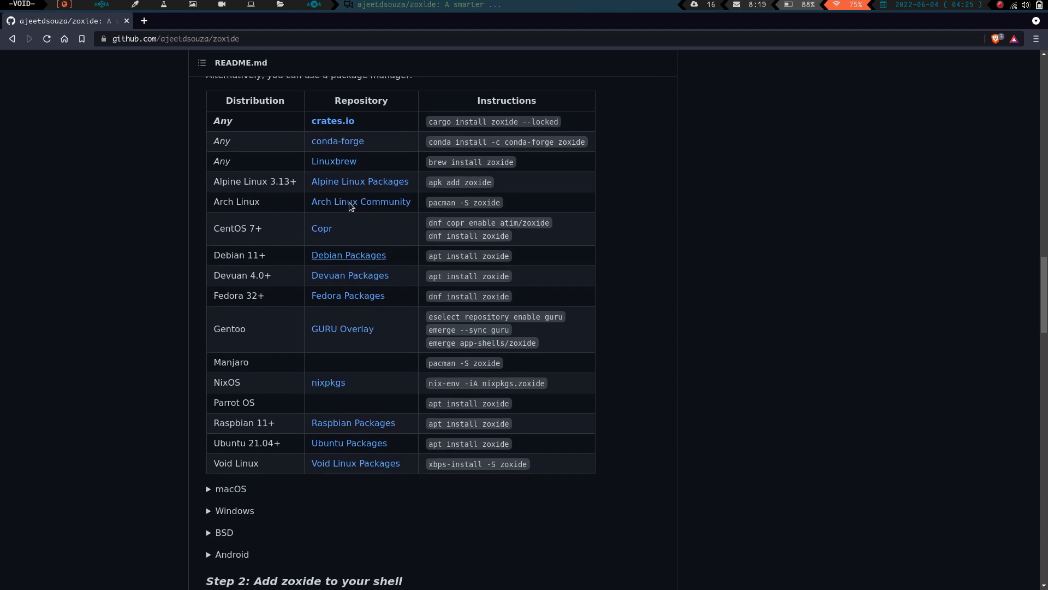
mouse_move(242, 359)
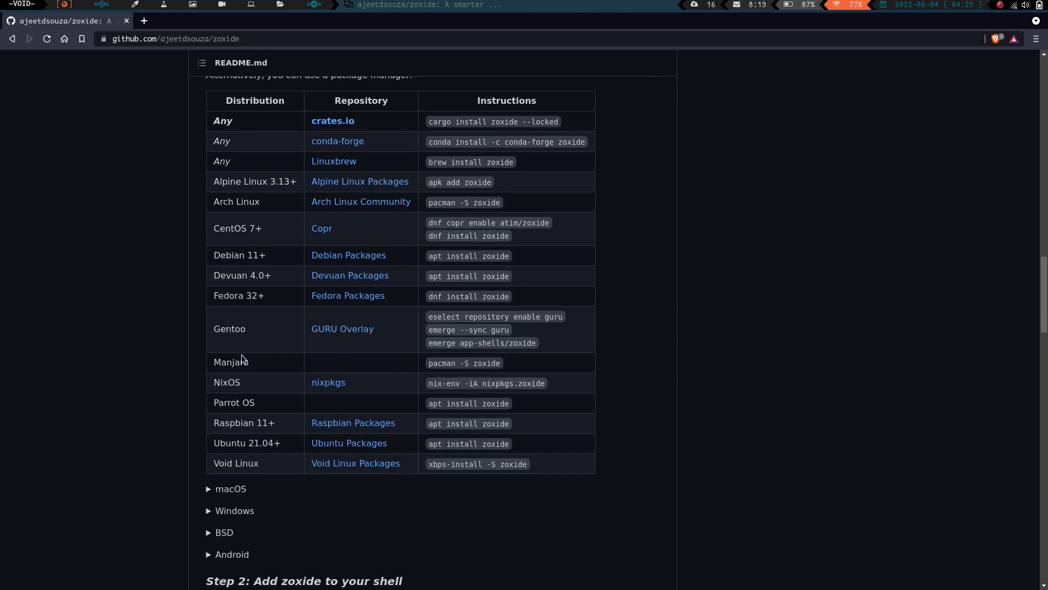
mouse_move(260, 466)
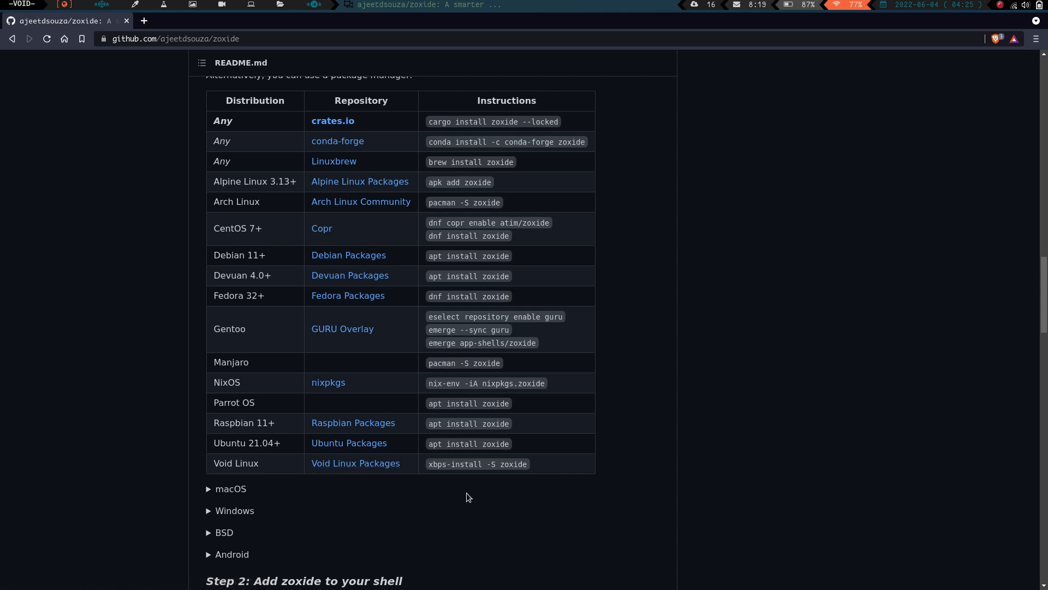
mouse_move(461, 501)
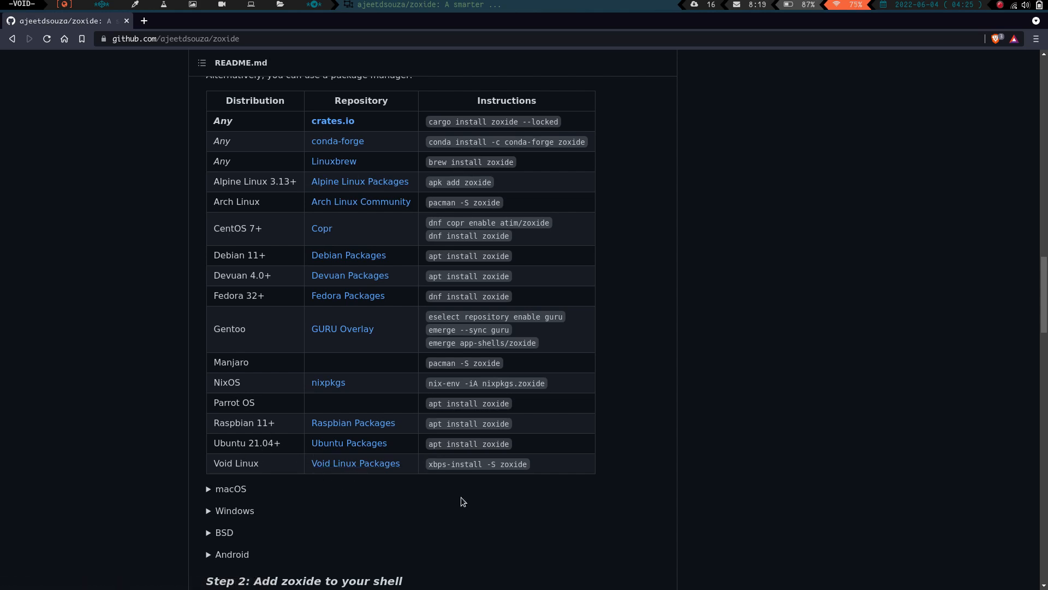
scroll("down", 3)
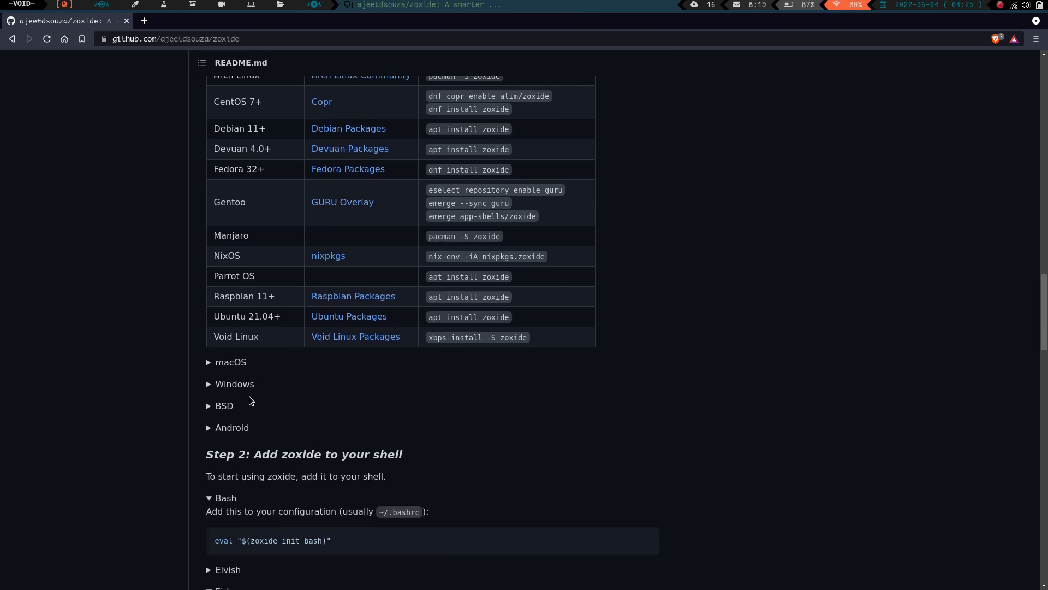
scroll("down", 3)
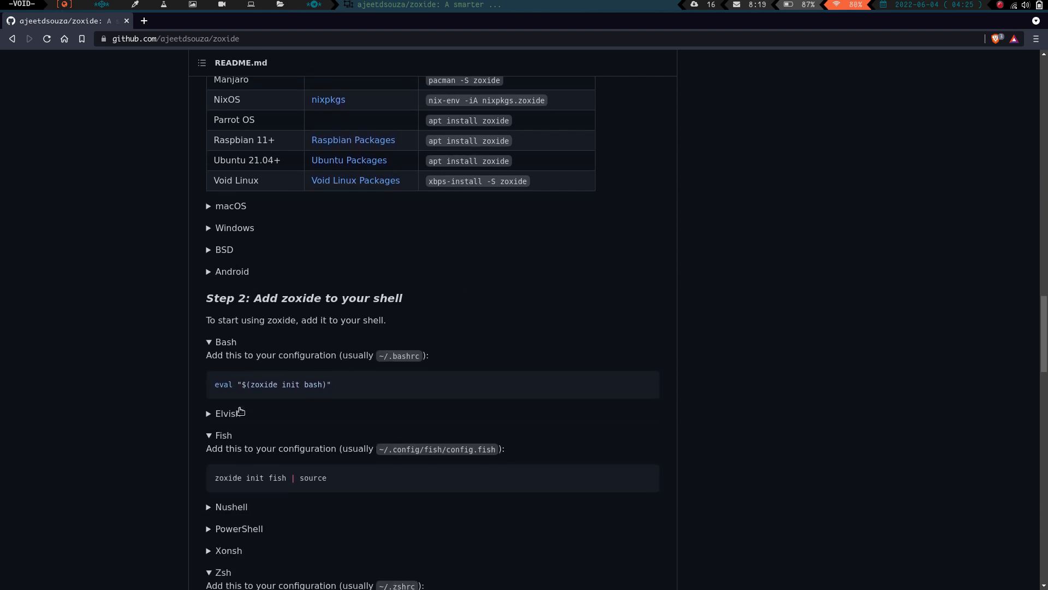
scroll("down", 3)
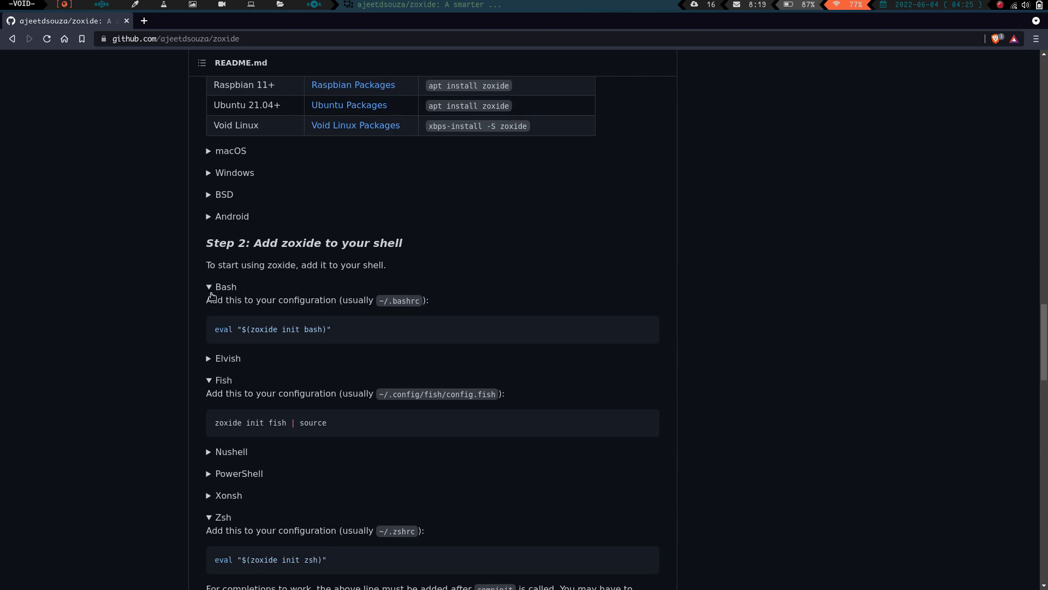
Toggle the Bash, Zsh and Fish setup sections so all three init lines show beside Step 3
left_click(226, 288)
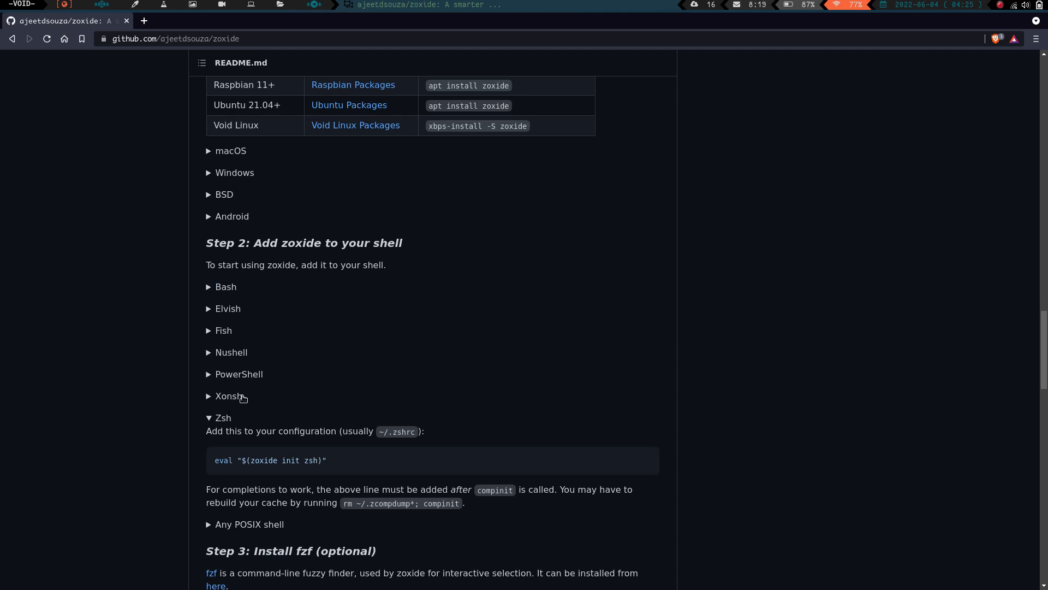
left_click(221, 417)
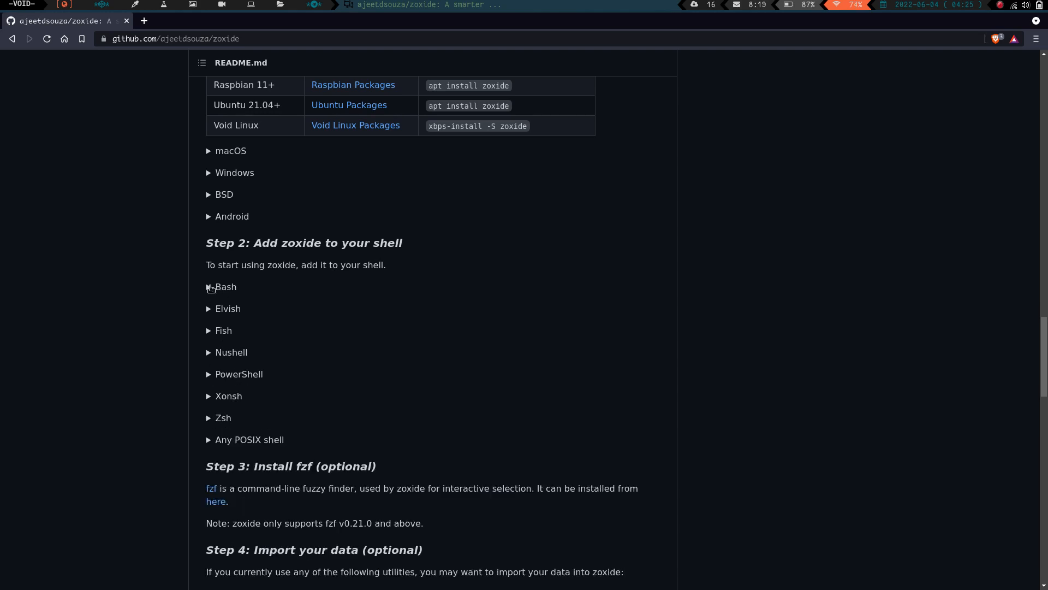
left_click(208, 288)
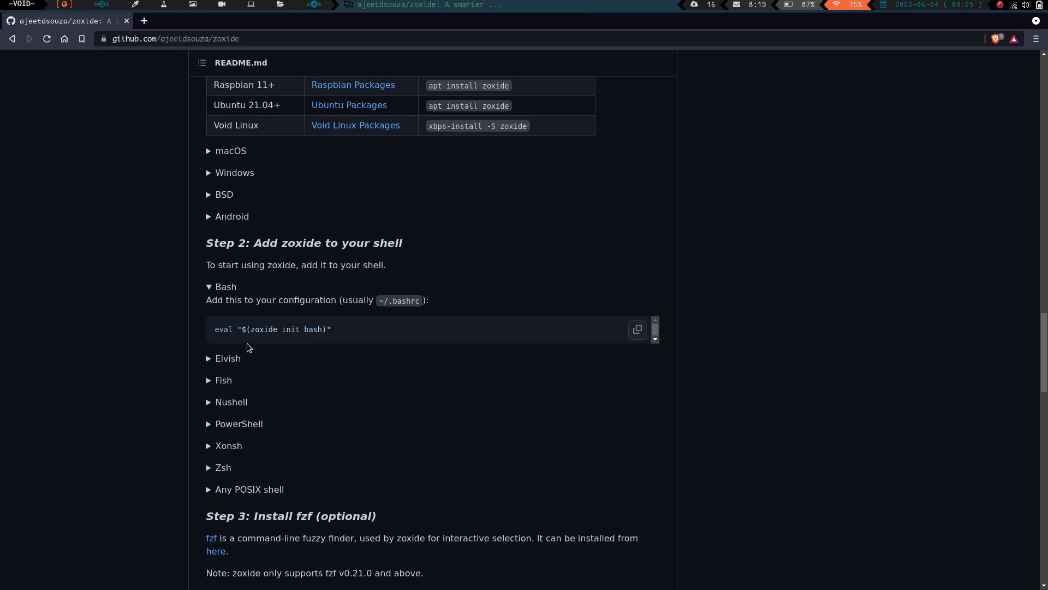
left_click(222, 467)
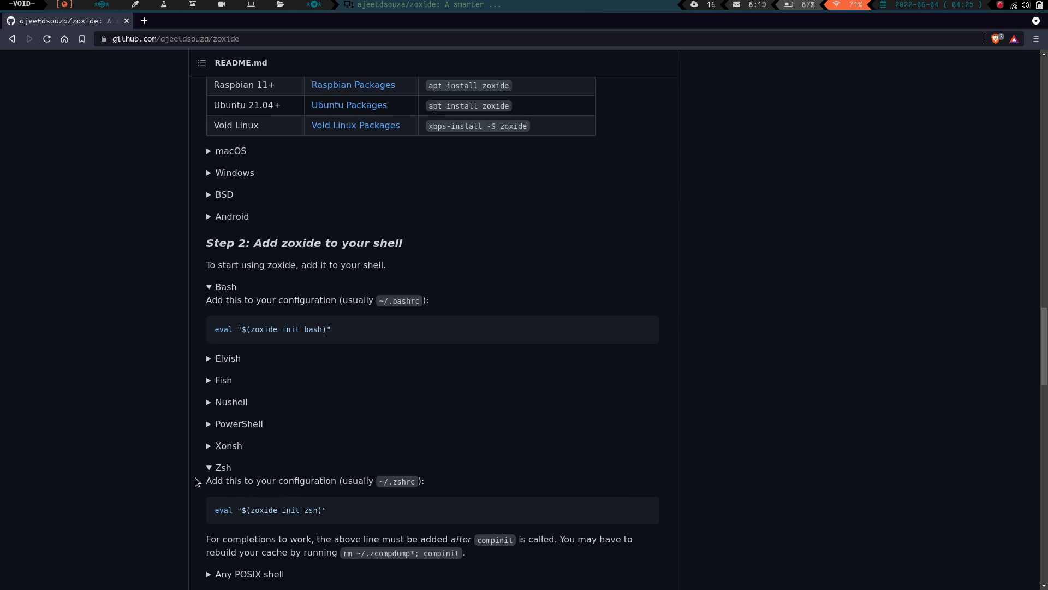
mouse_move(236, 473)
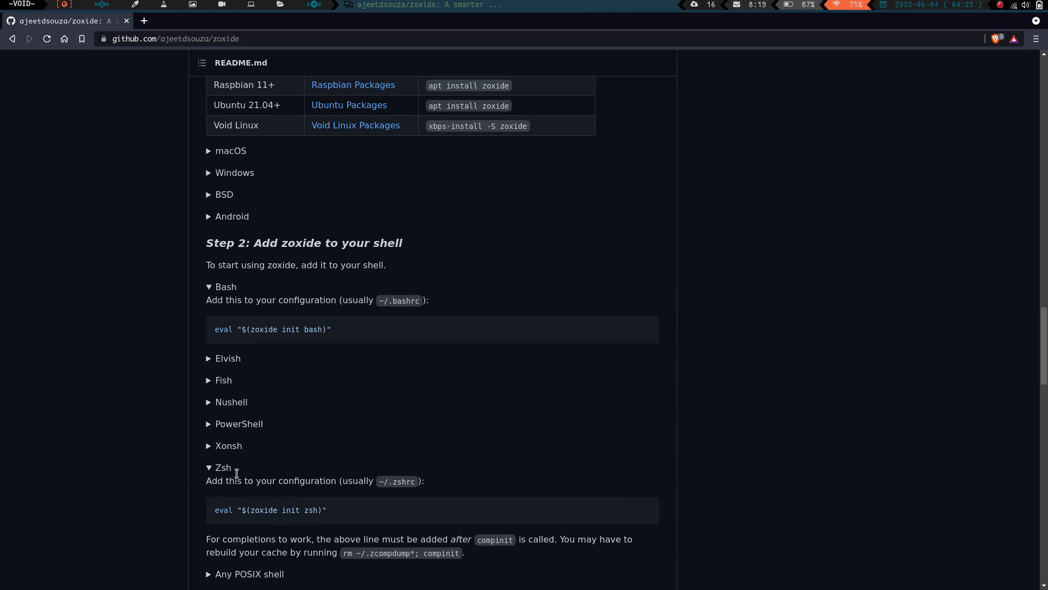
left_click(223, 380)
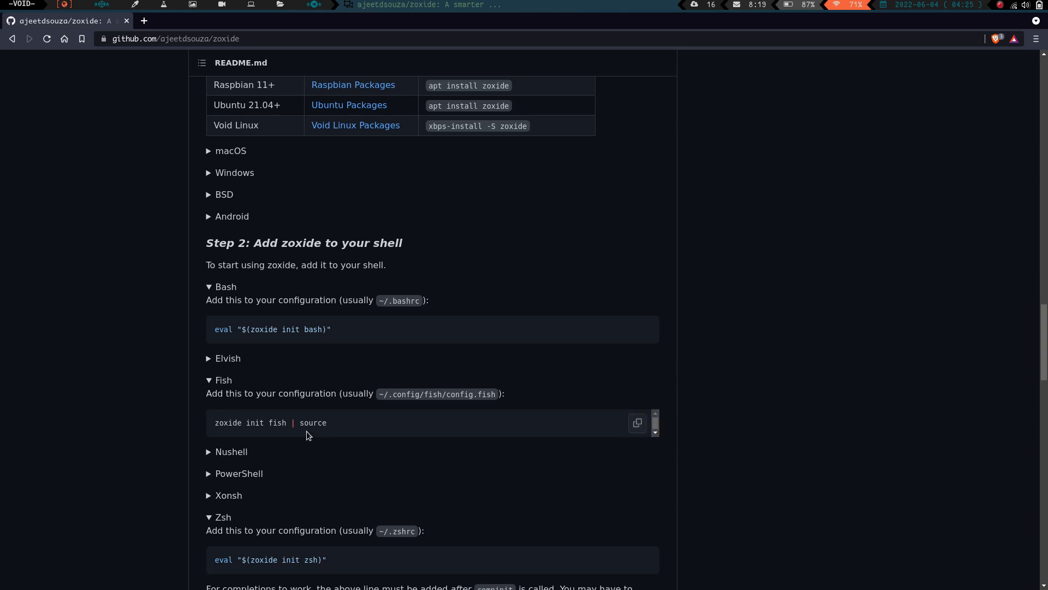
scroll("down", 3)
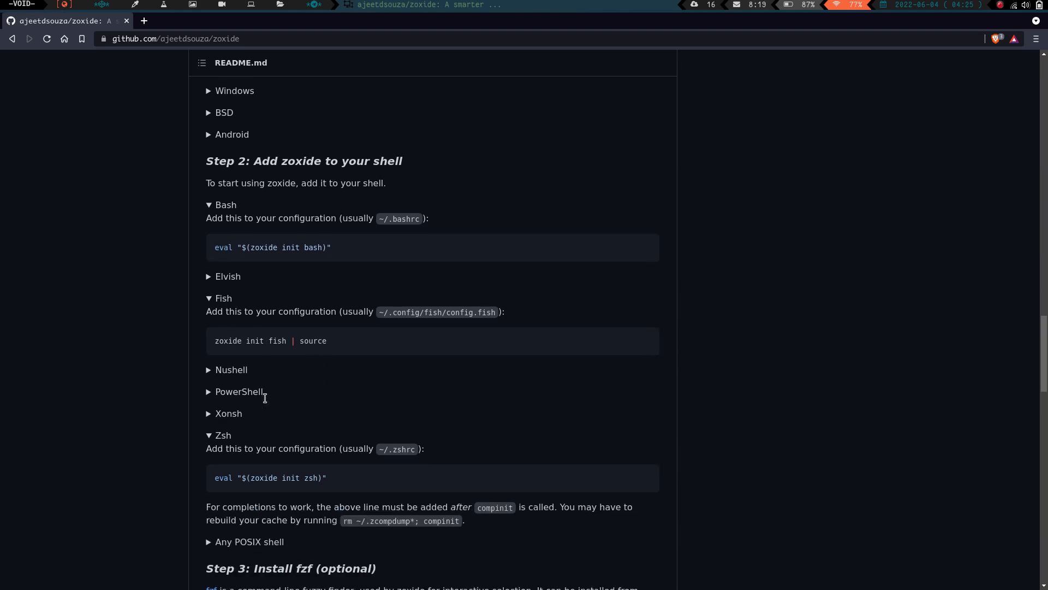
Scroll through fzf, Configuration flags, environment variables and integrations, then back to the top
scroll("down", 3)
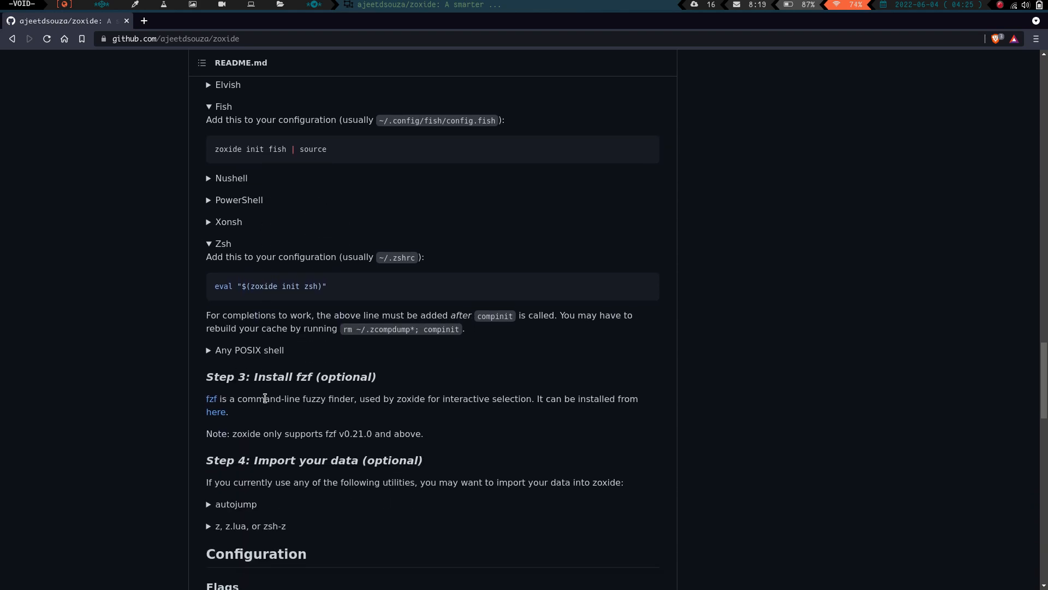
scroll("down", 3)
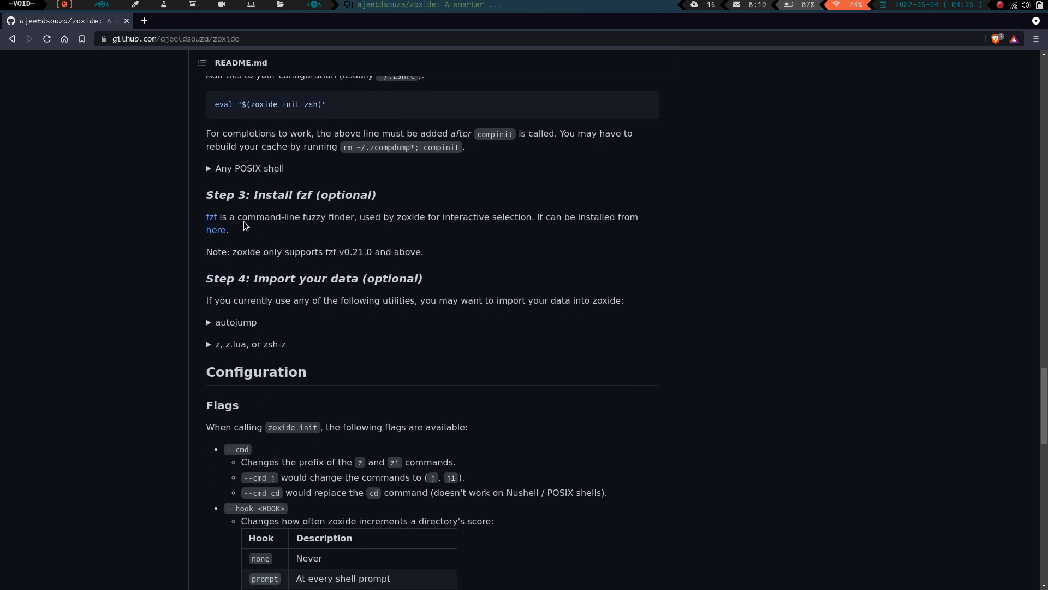
mouse_move(227, 245)
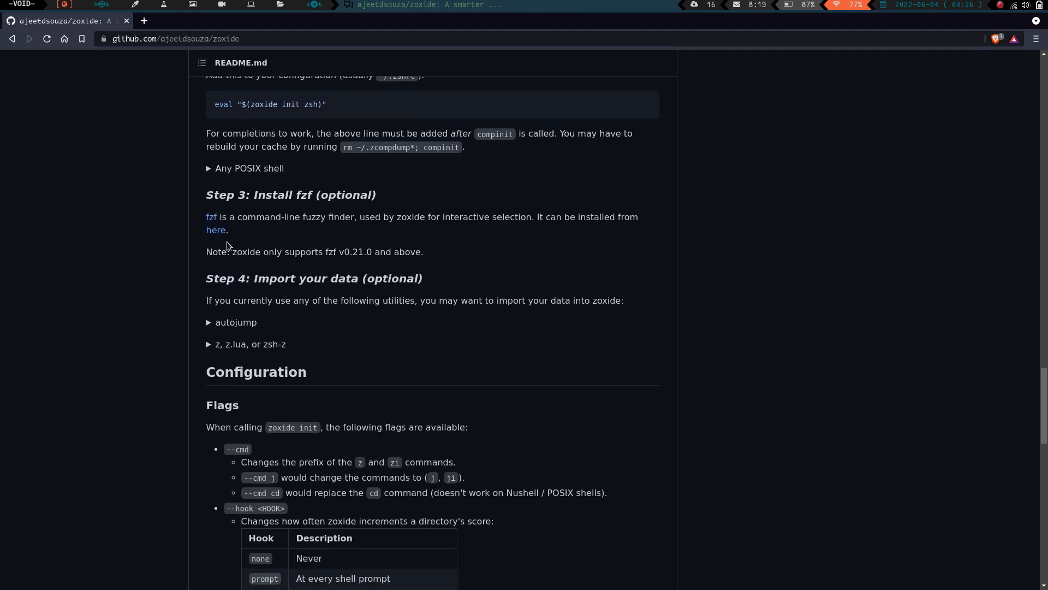
scroll("down", 3)
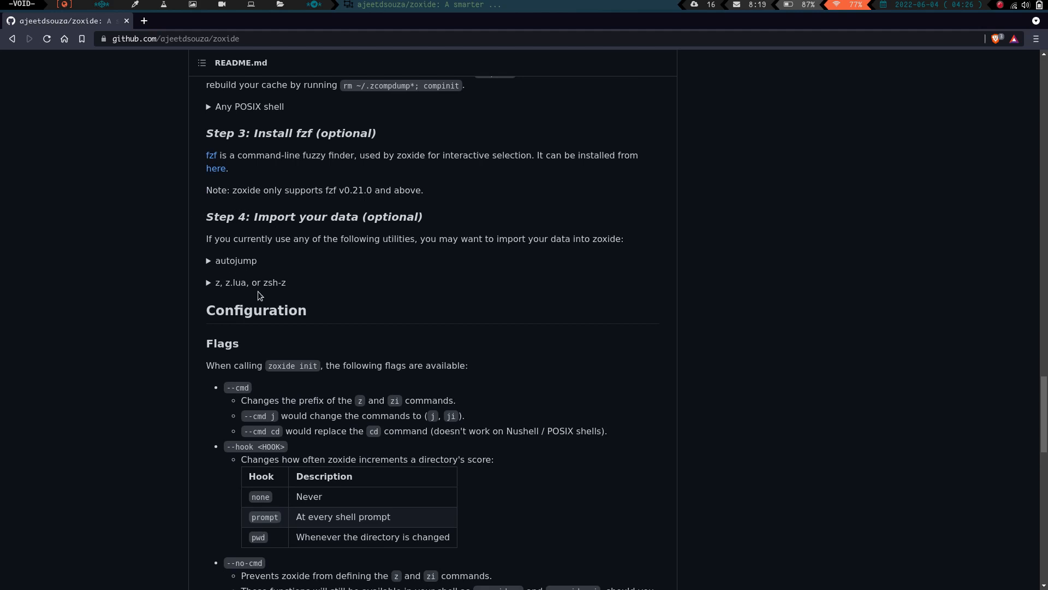
mouse_move(199, 315)
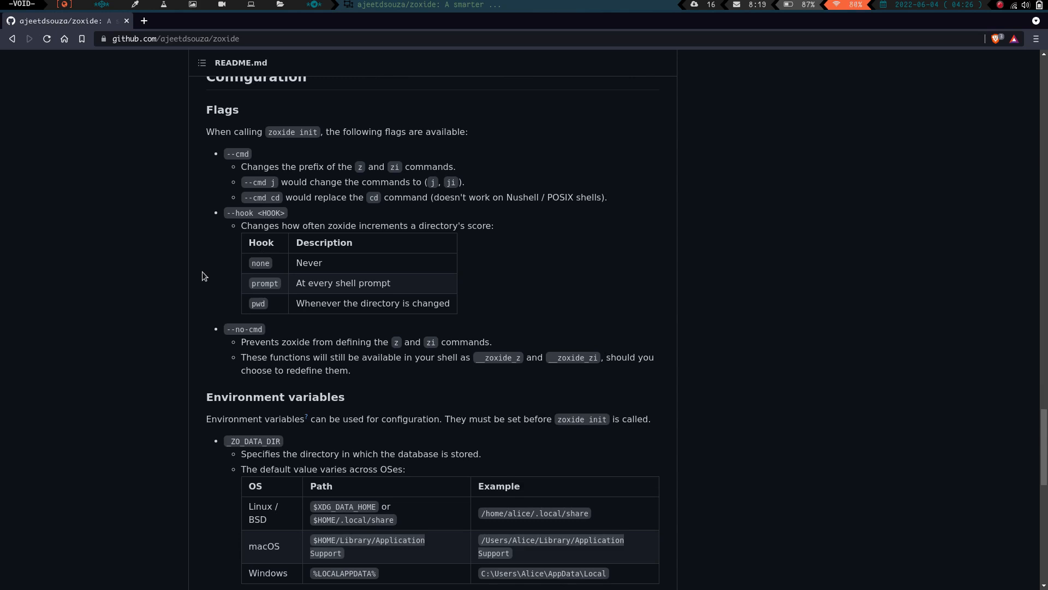
scroll("down", 3)
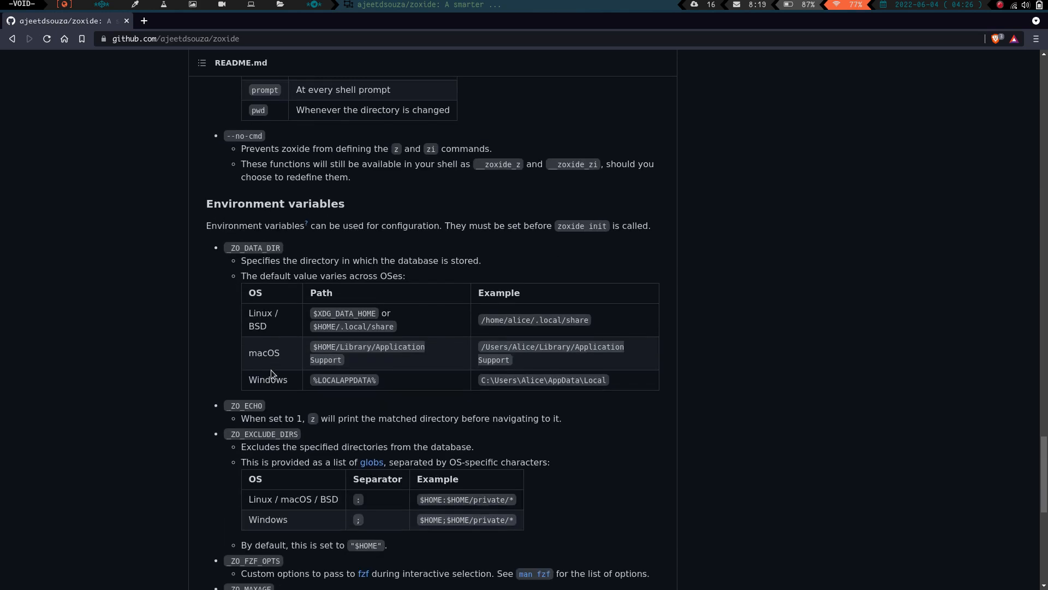
scroll("down", 3)
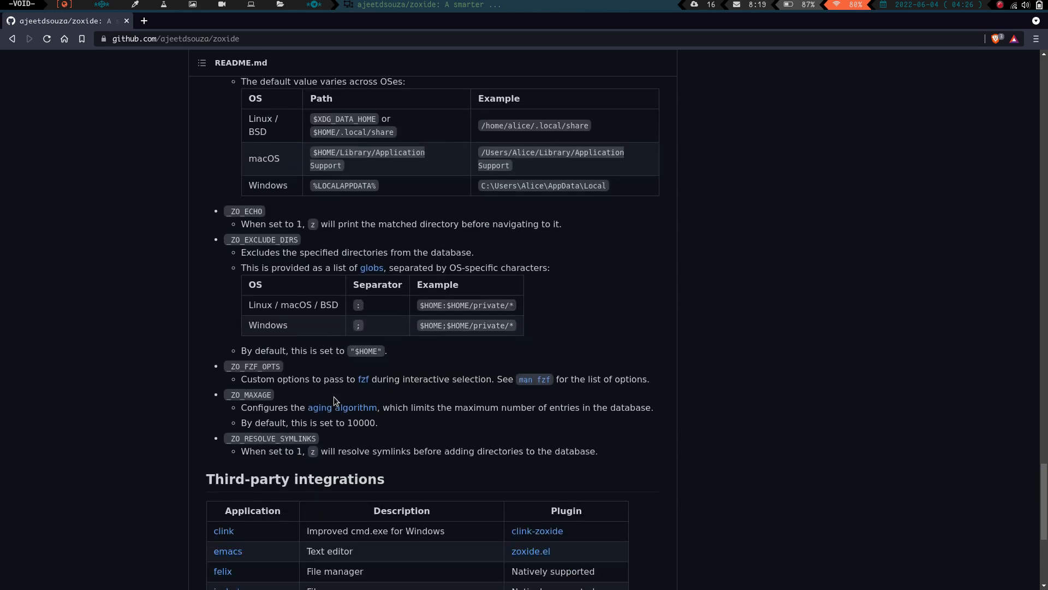
scroll("down", 3)
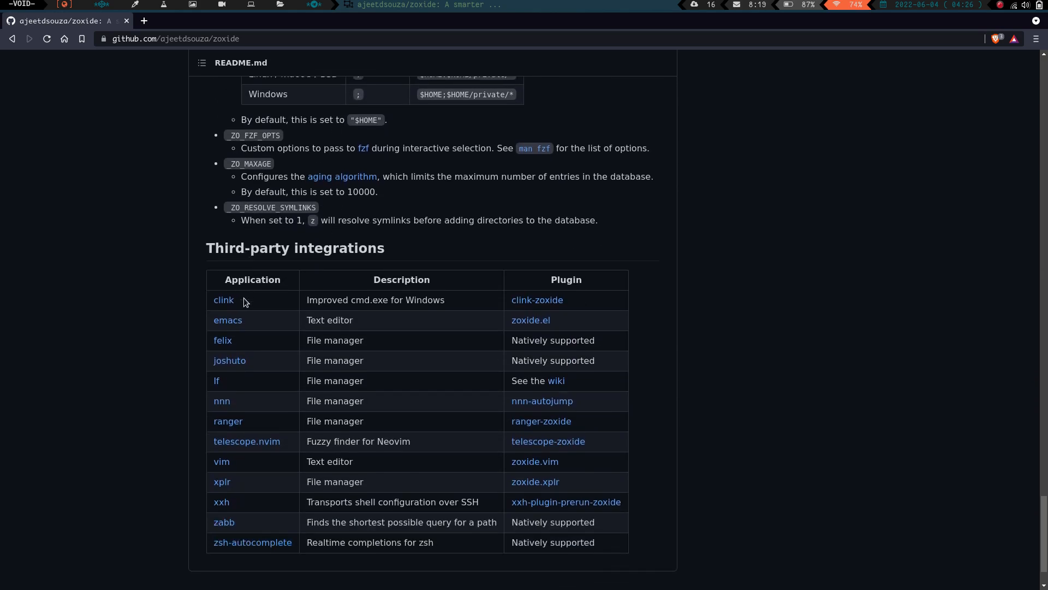
scroll("up", 3)
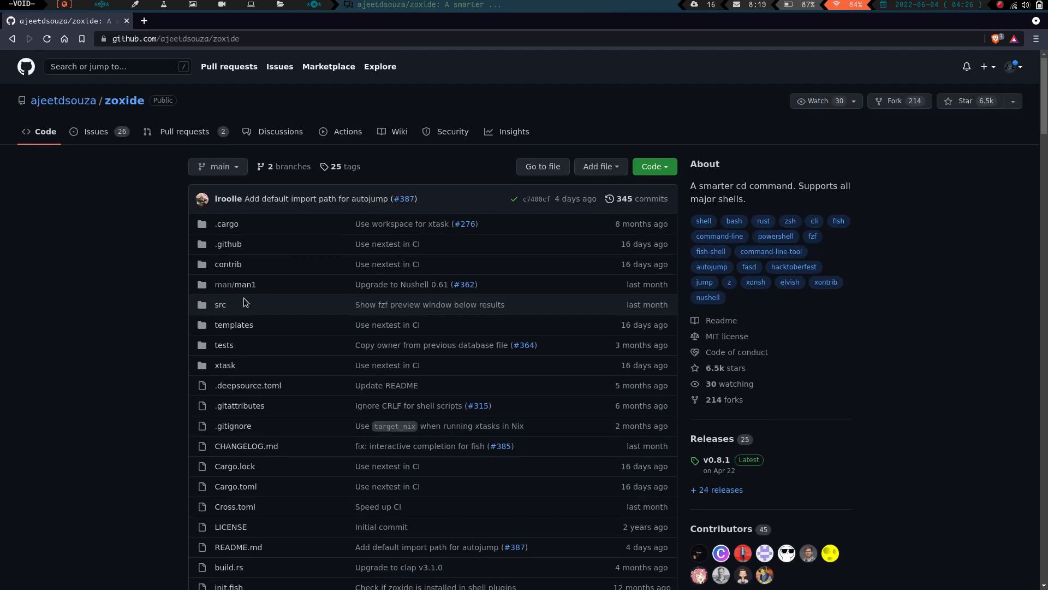
mouse_move(43, 117)
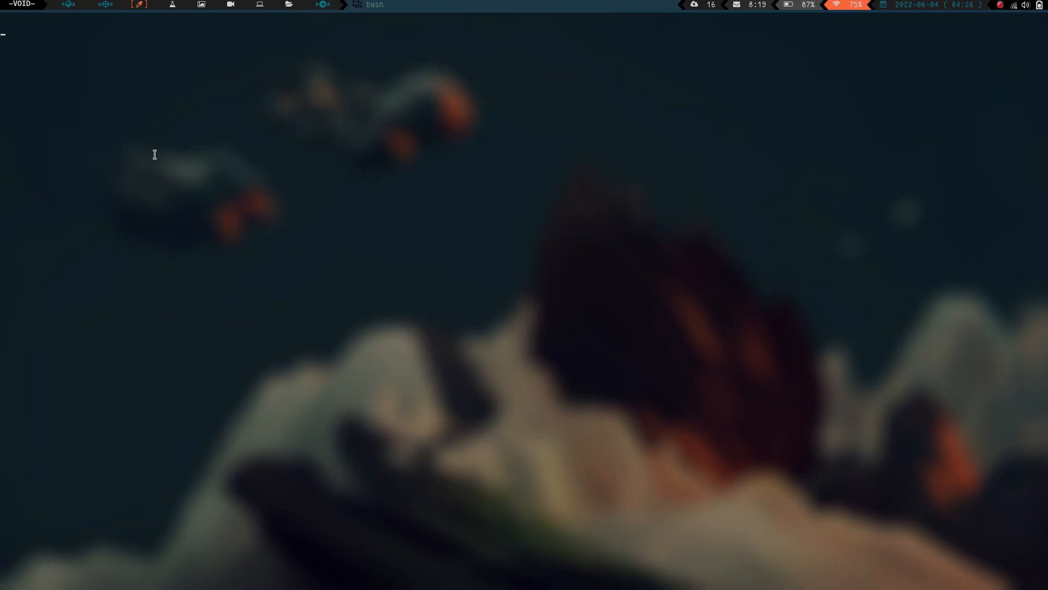
Bring up a fresh bash prompt in the home directory
key("Return")
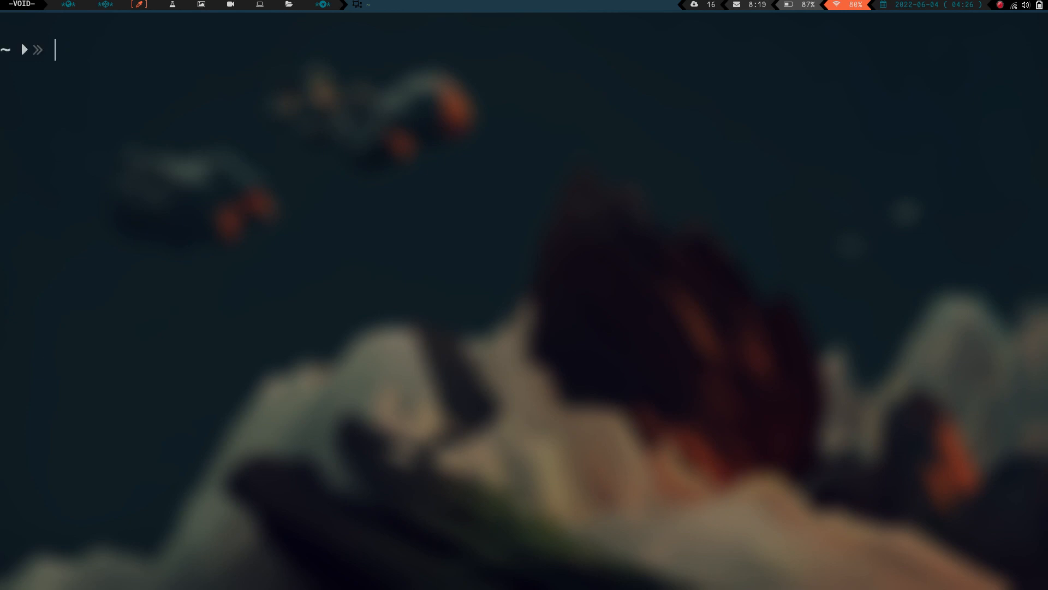
Enter ~/.config with cd .config, return home with cd, clear the screen and begin z .co
type("cd")
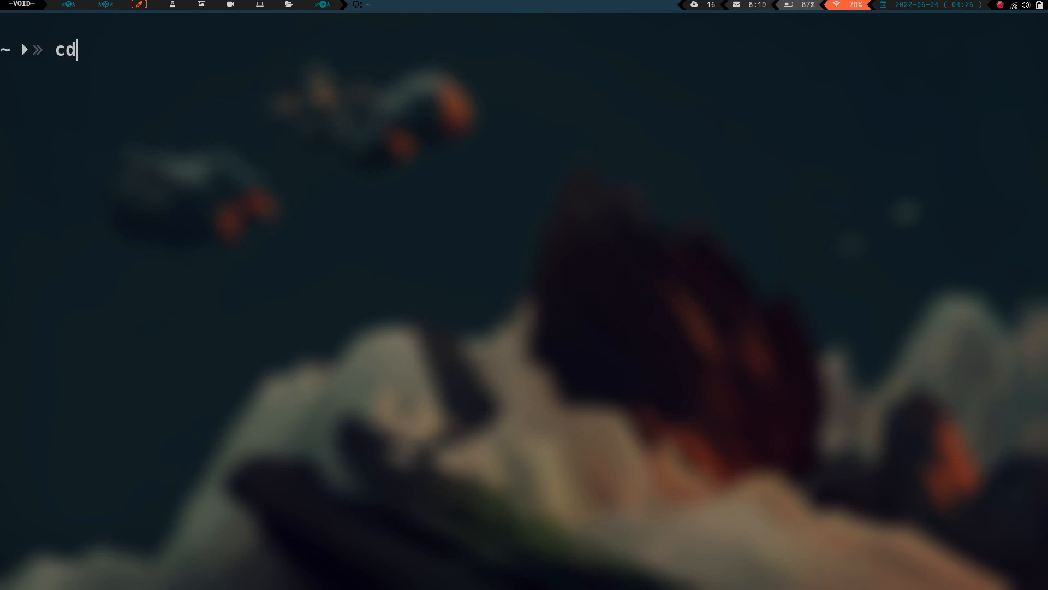
type(".")
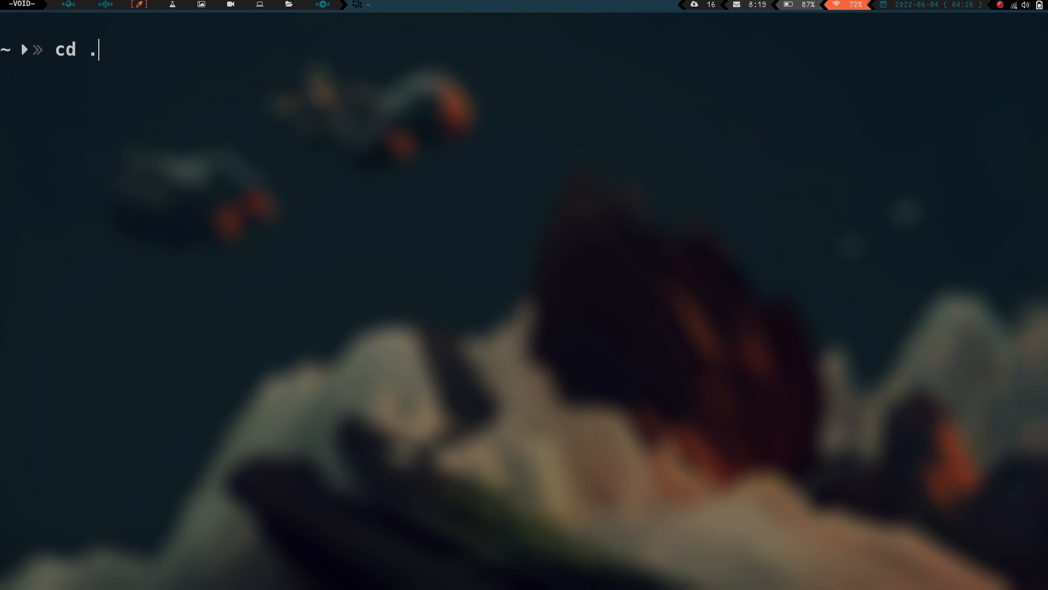
type("config")
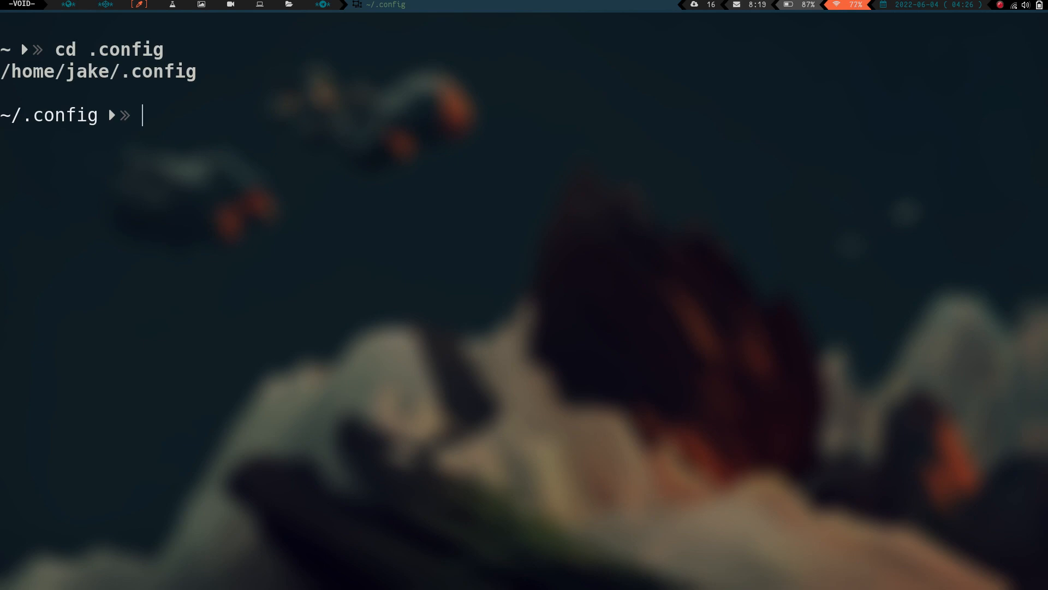
type("cd")
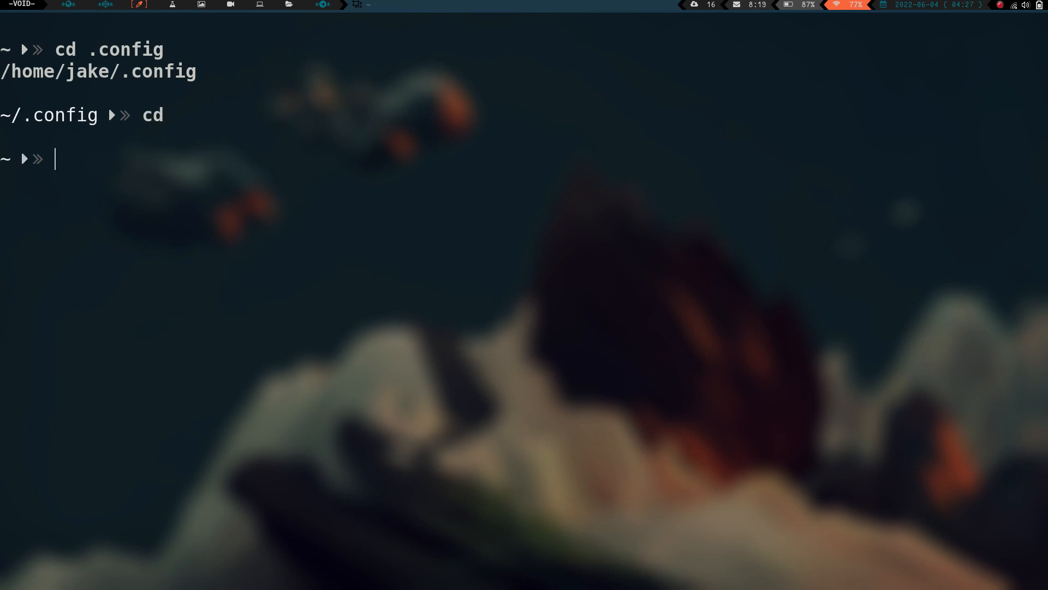
key("ctrl+l")
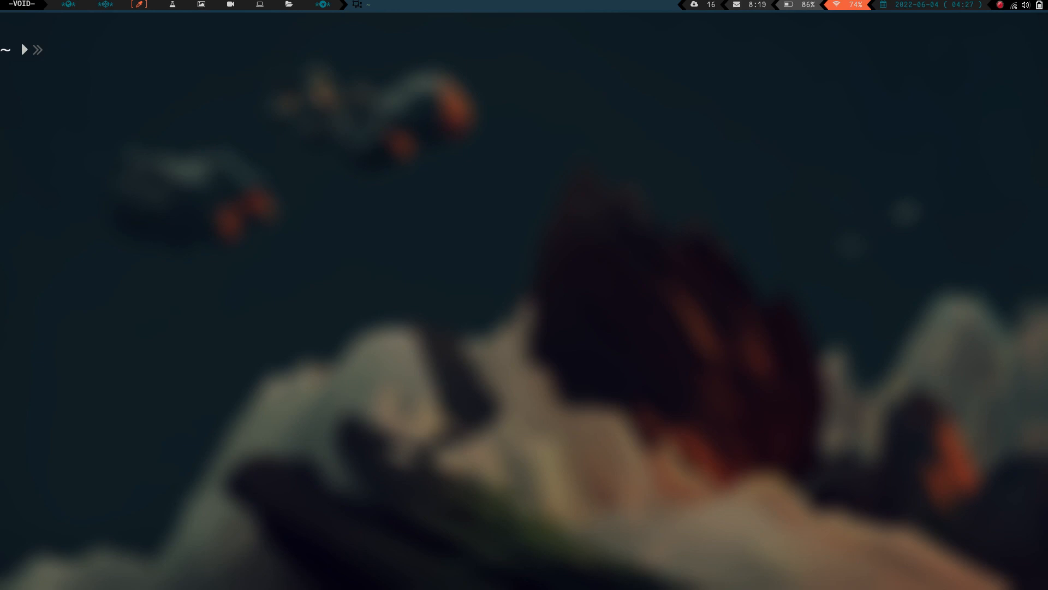
type("z .co")
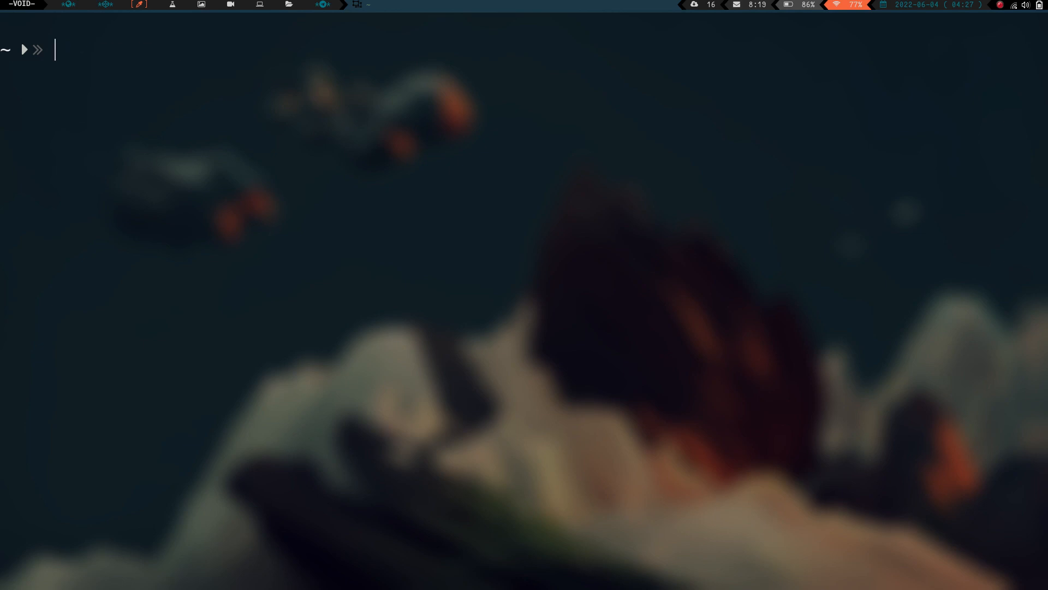
Show cd .co failing while z .co jumps to ~/.config, home with z, and back again
type("cd")
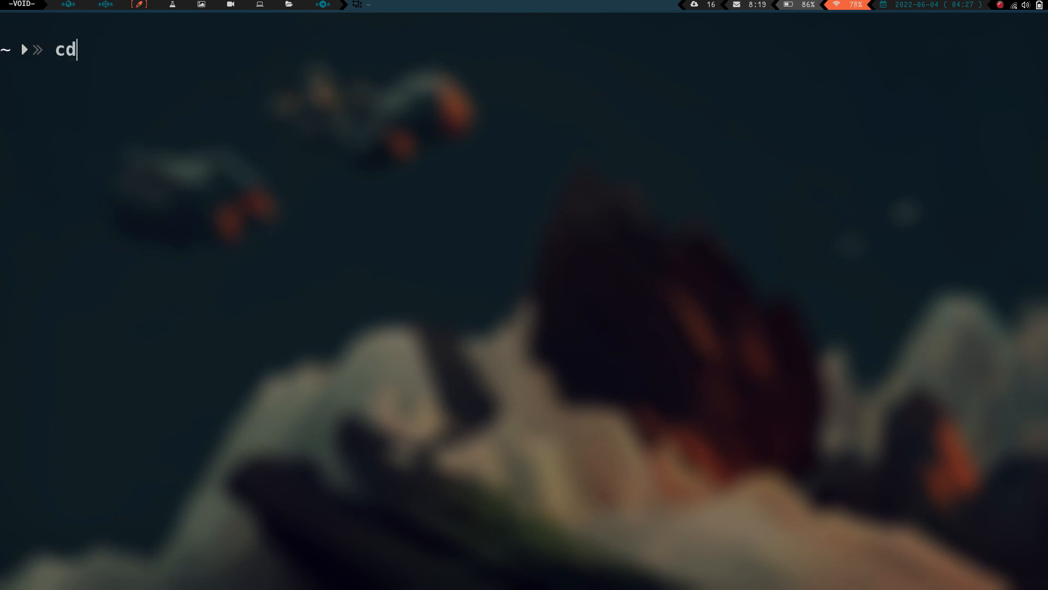
type(".con")
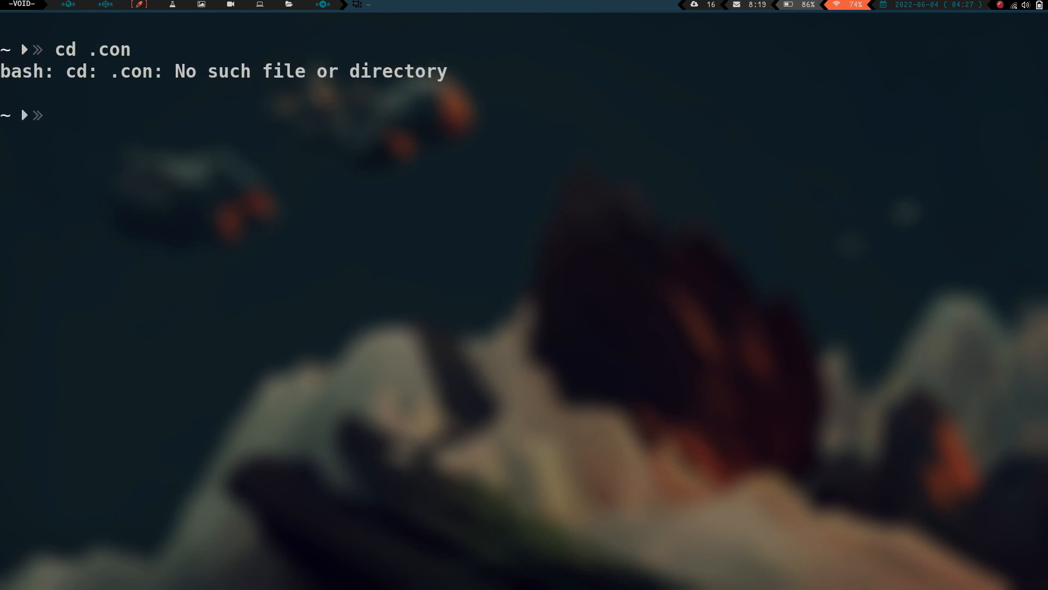
type("z .con")
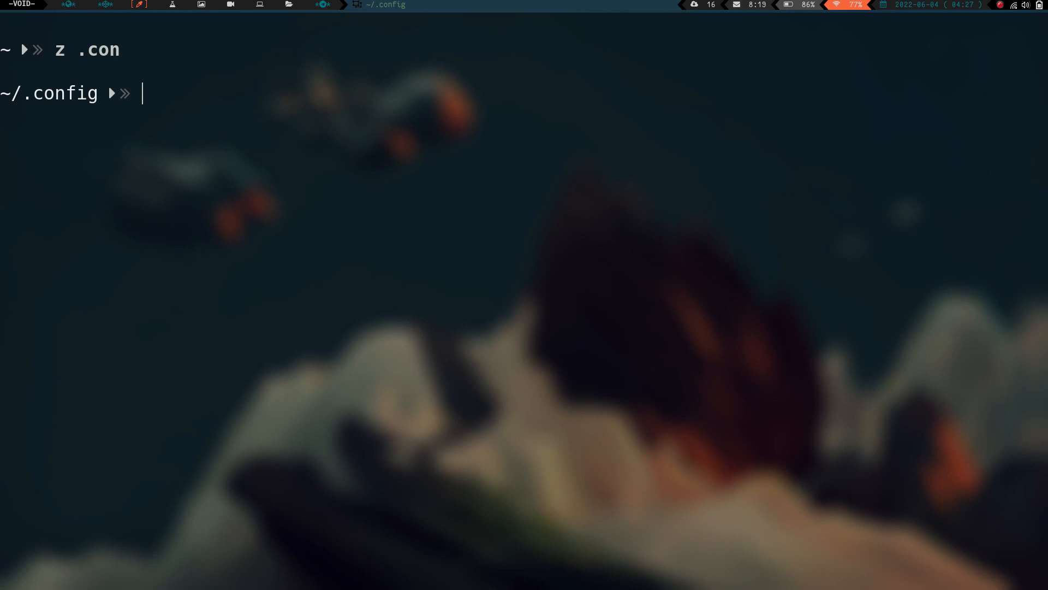
type("z")
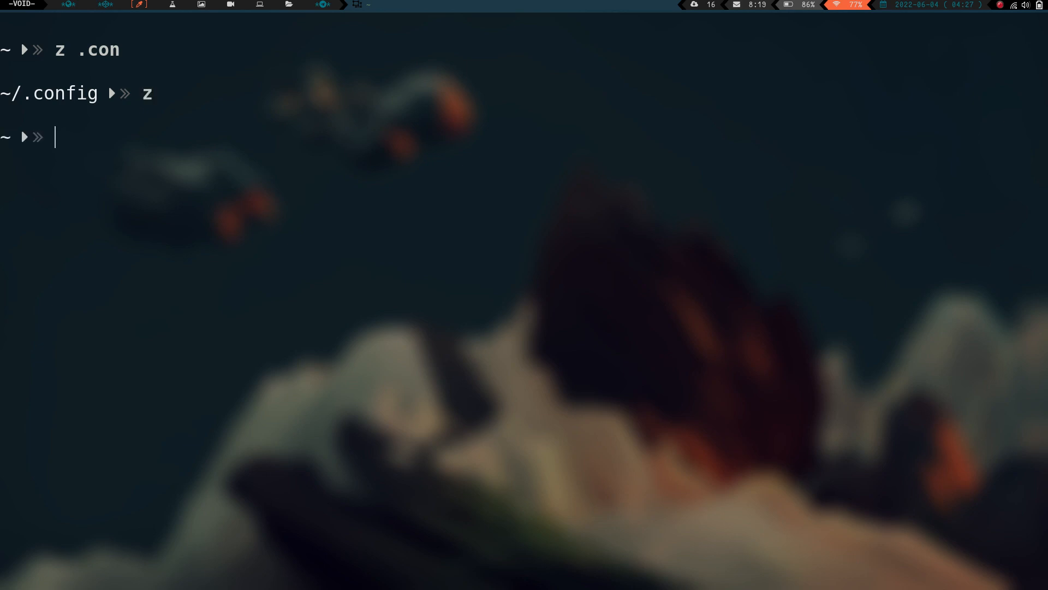
type("z")
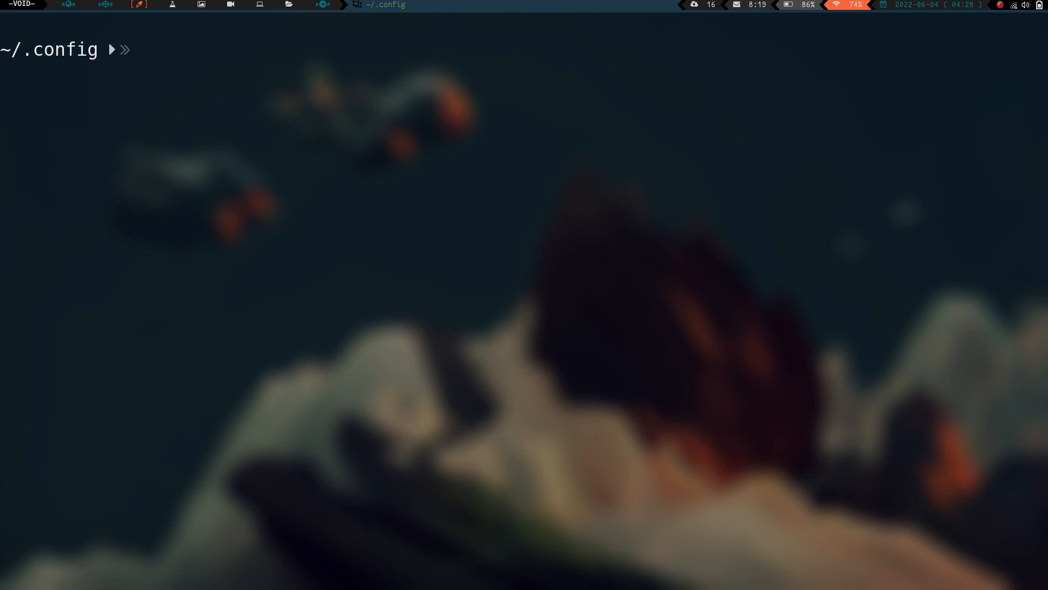
Visit ~/test and ~/.local/test with z, then return home
type("z")
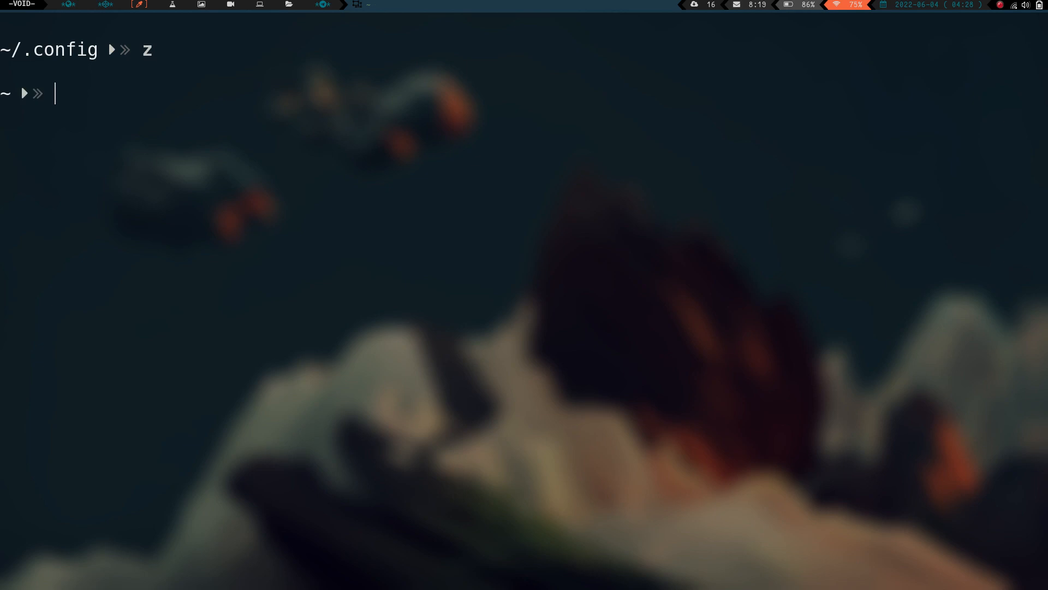
type("z")
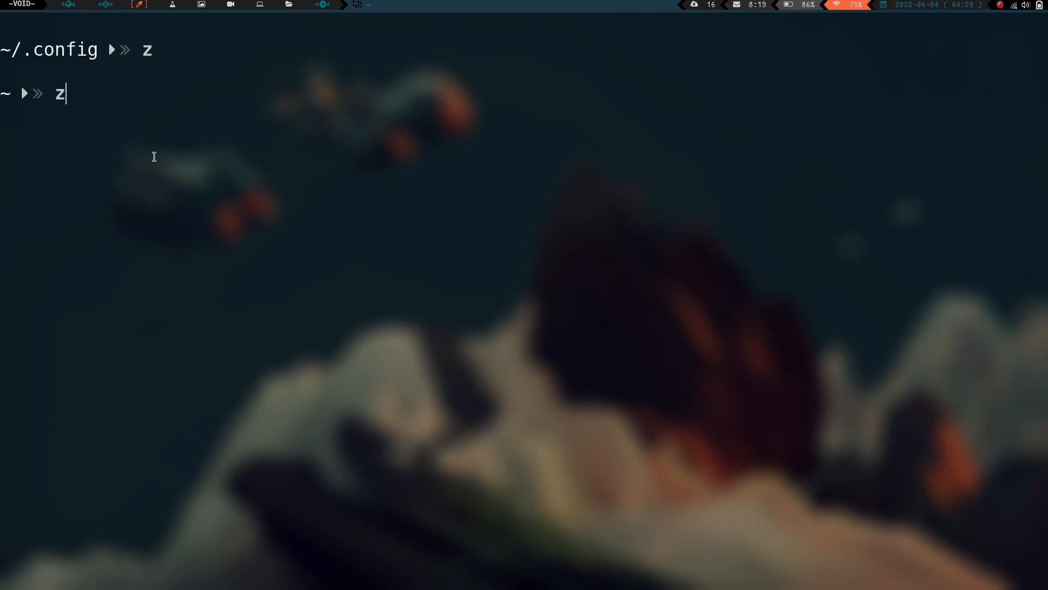
type("test")
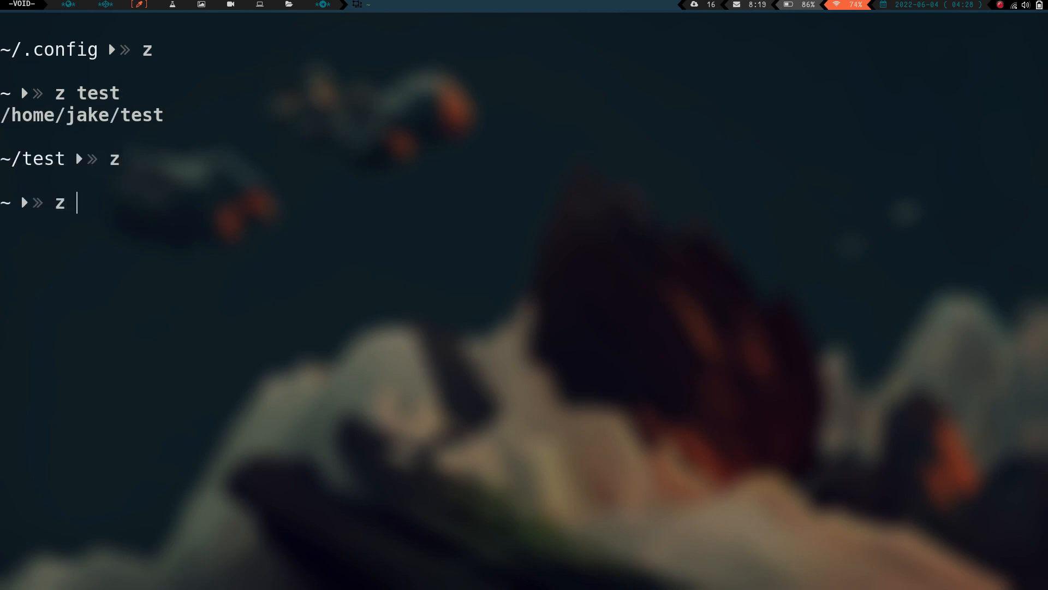
type(".loca")
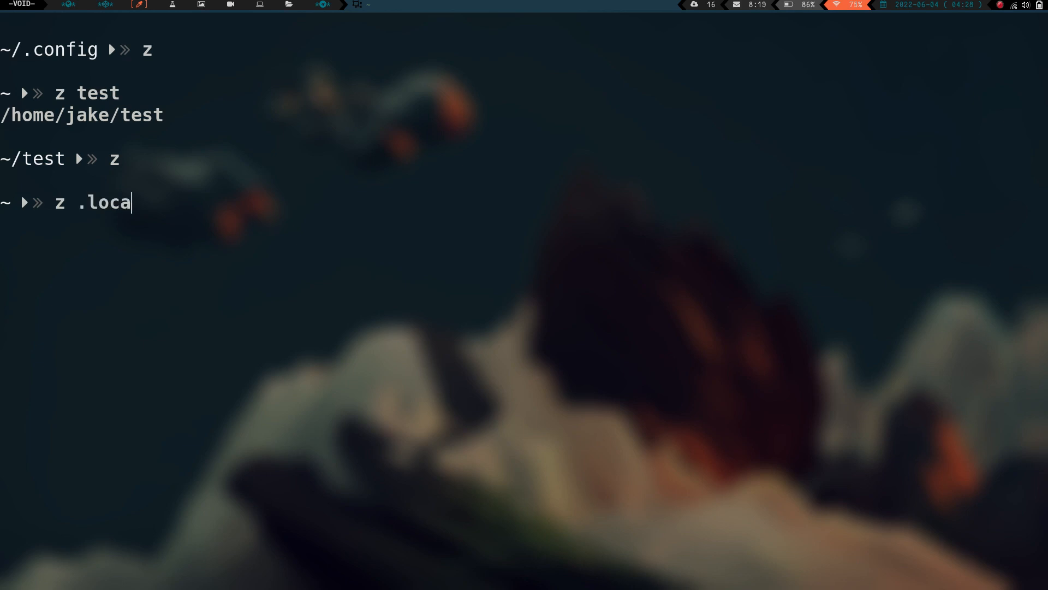
type("l/trs")
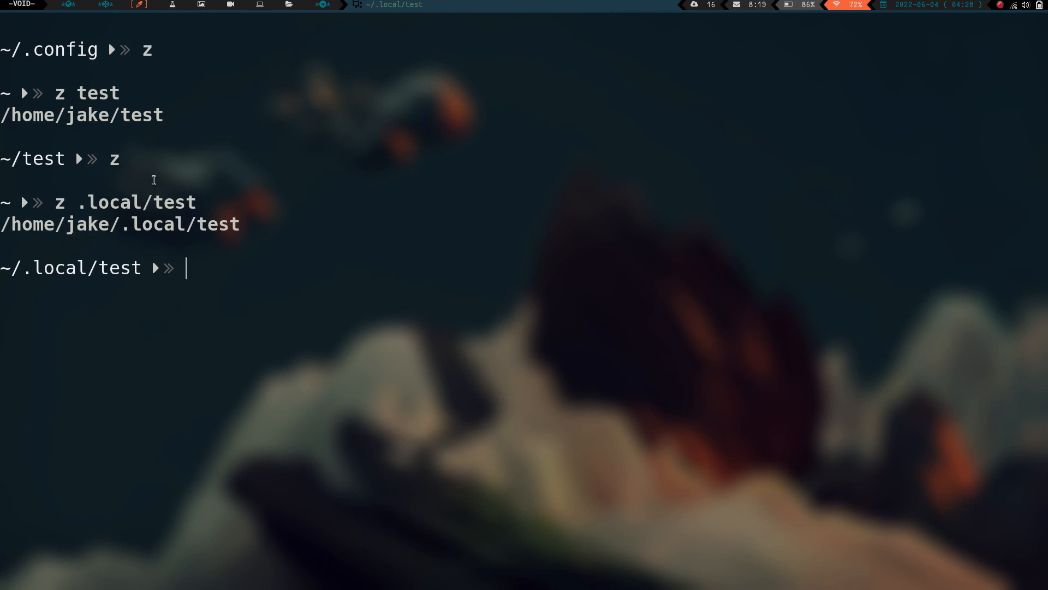
mouse_move(231, 126)
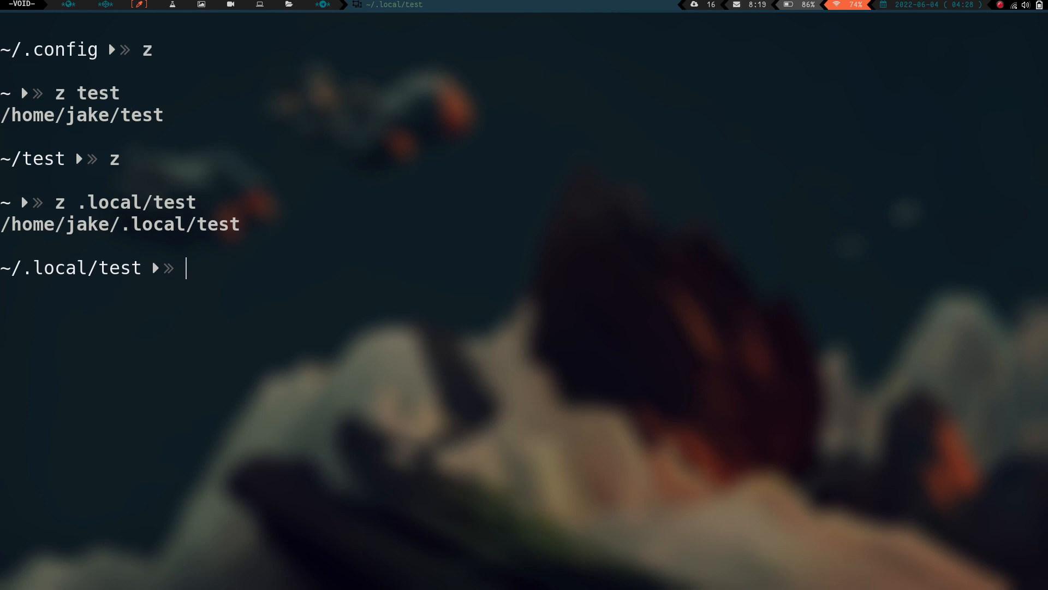
key("Return")
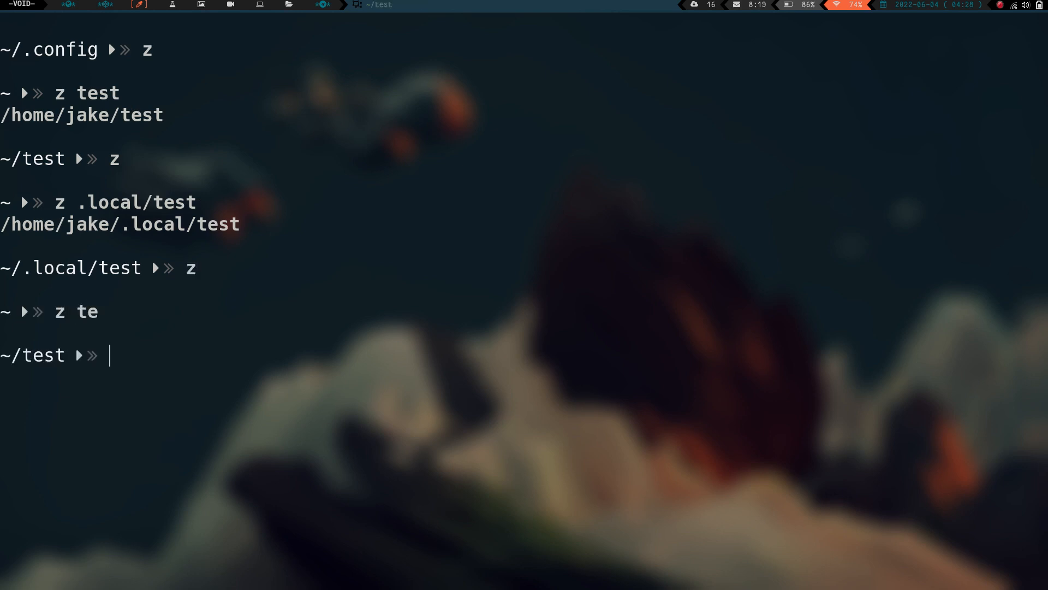
mouse_move(237, 325)
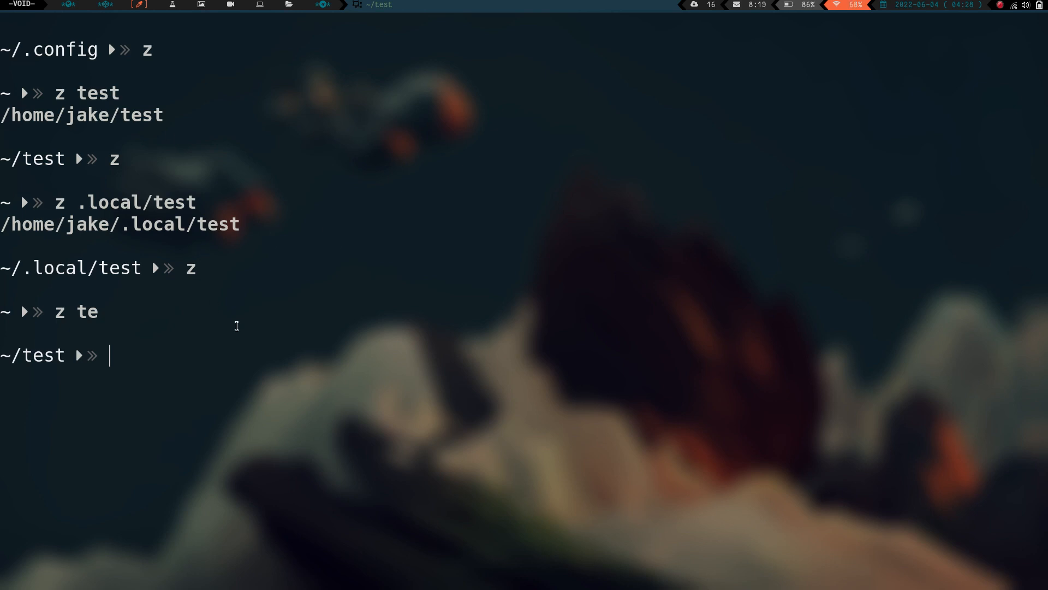
Jump with z te into ~/.local/test and clear the screen
type("z")
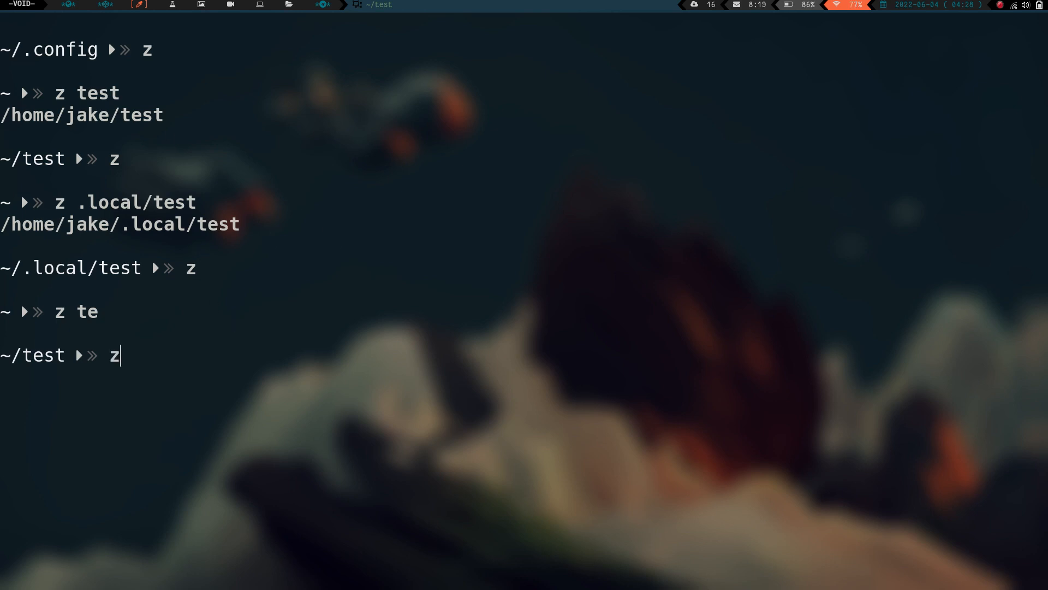
type("te")
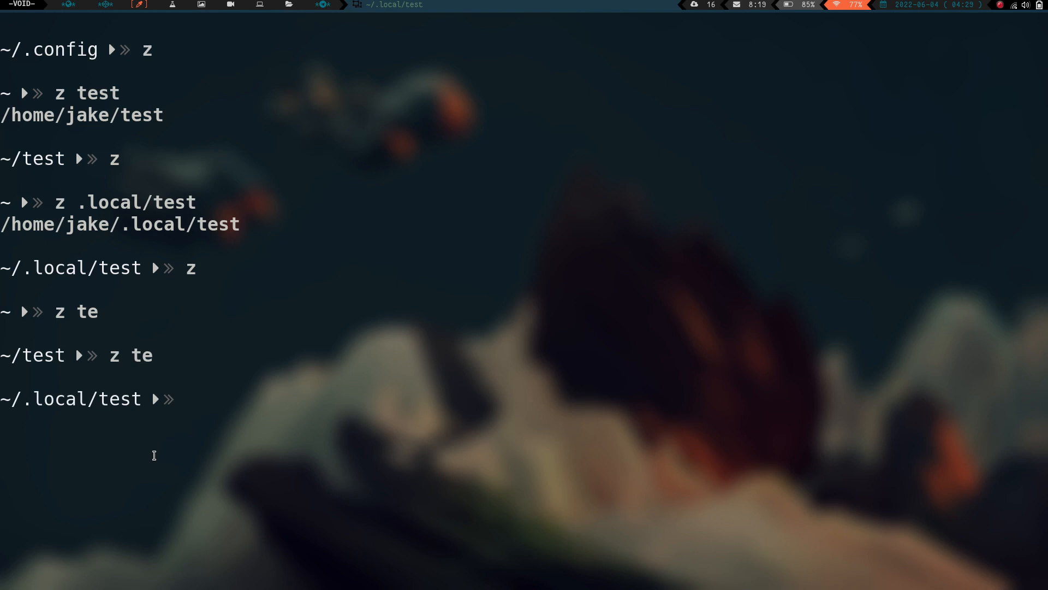
key("ctrl+l")
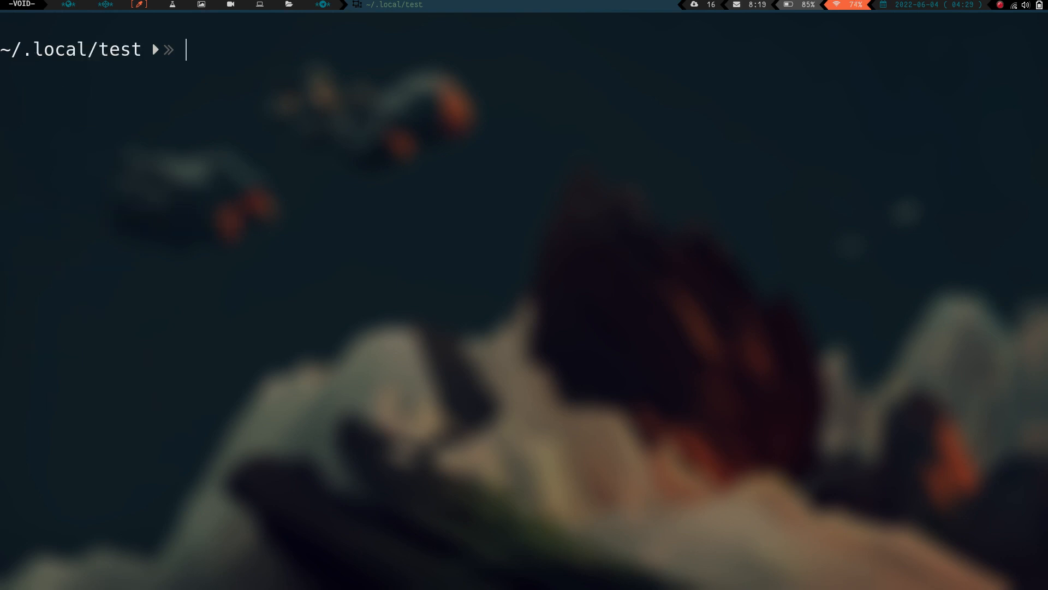
Go home with z, then tab-complete z te to /home/jake/.local/test and move there
type("z")
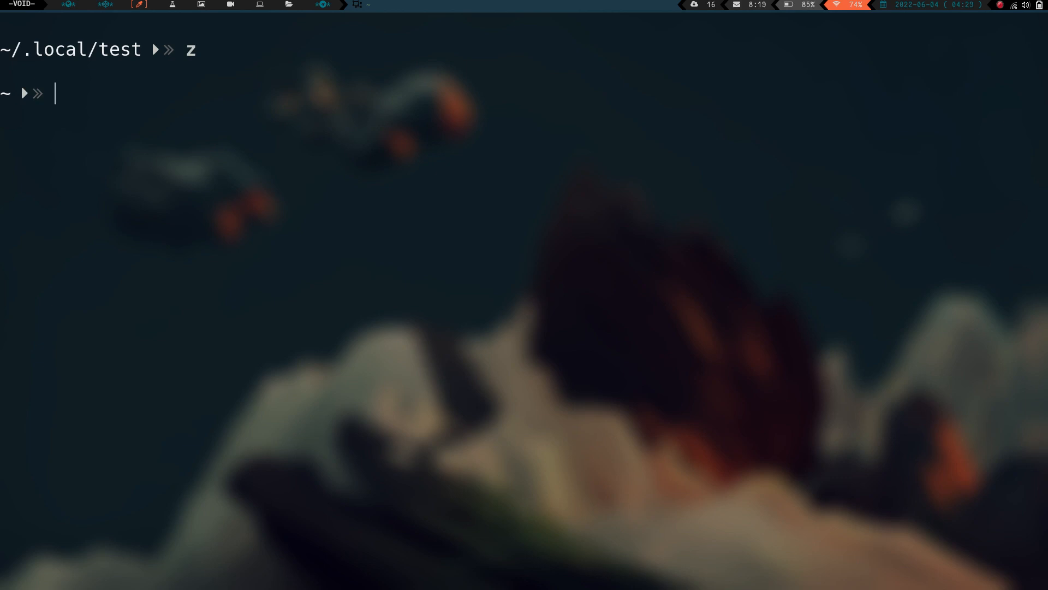
type("z")
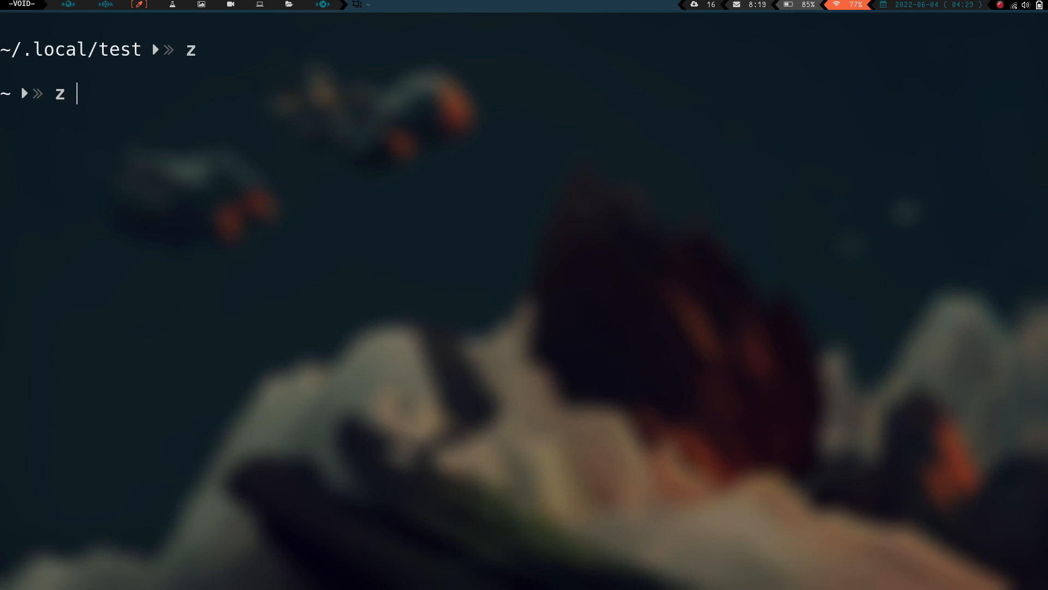
type("te z#'/home/jake/.local/test")
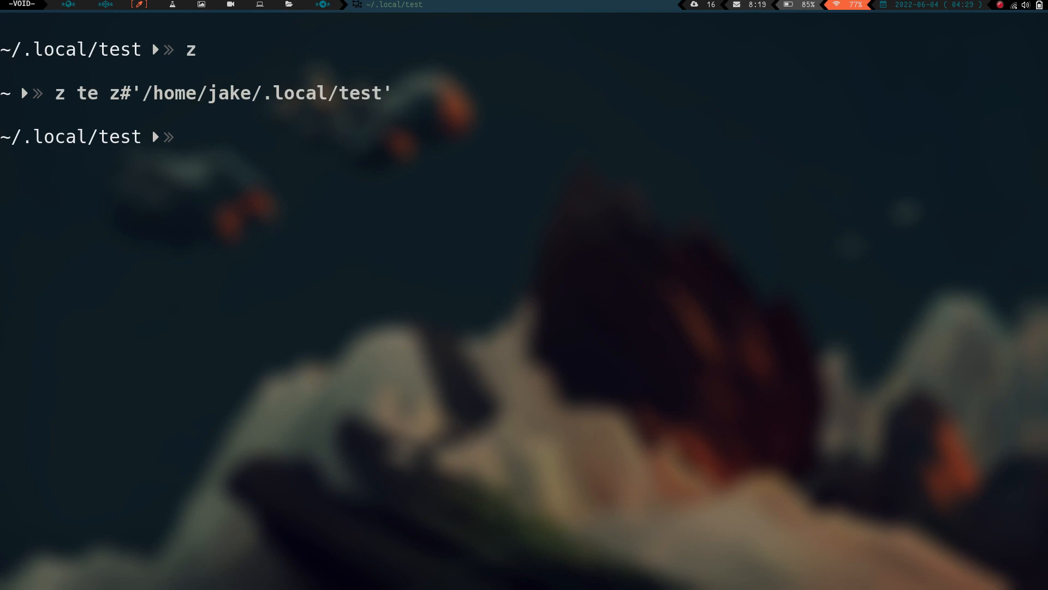
Jump to /etc/default by full path with z, then return home with z
type("z/e")
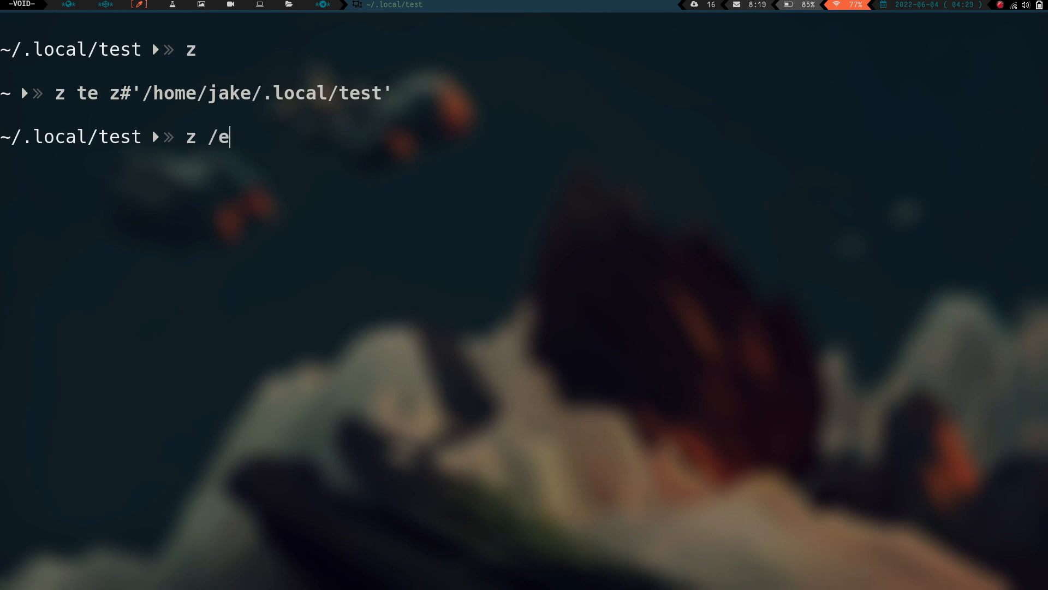
type("tc/d")
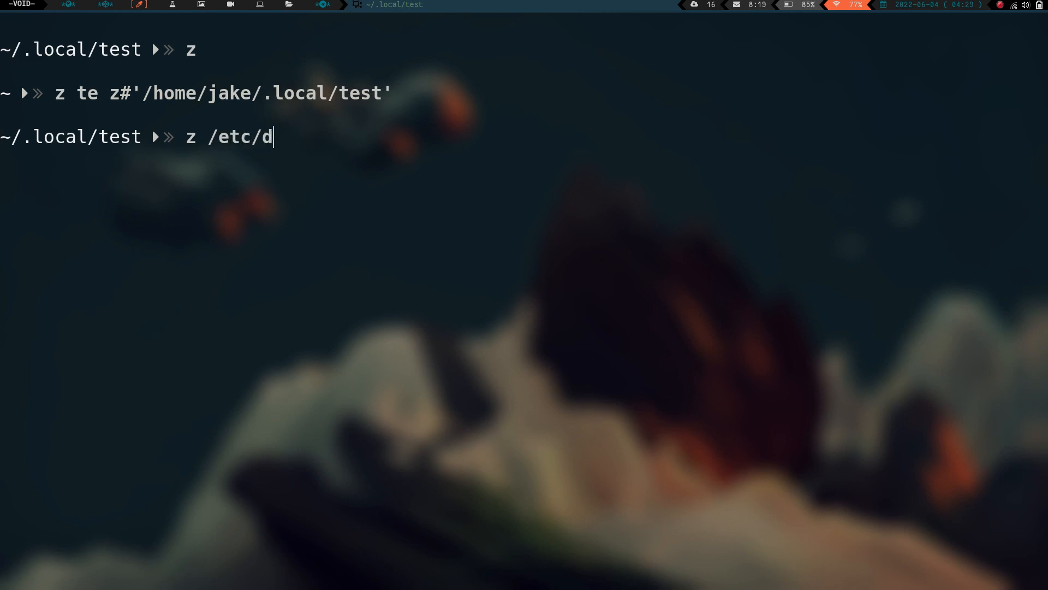
type("efault")
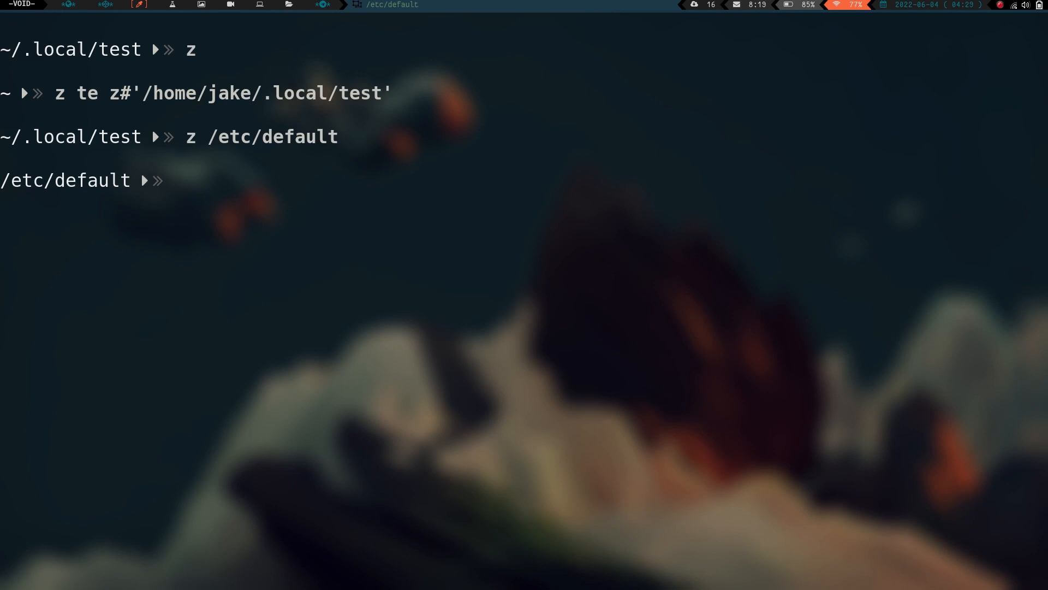
type("z")
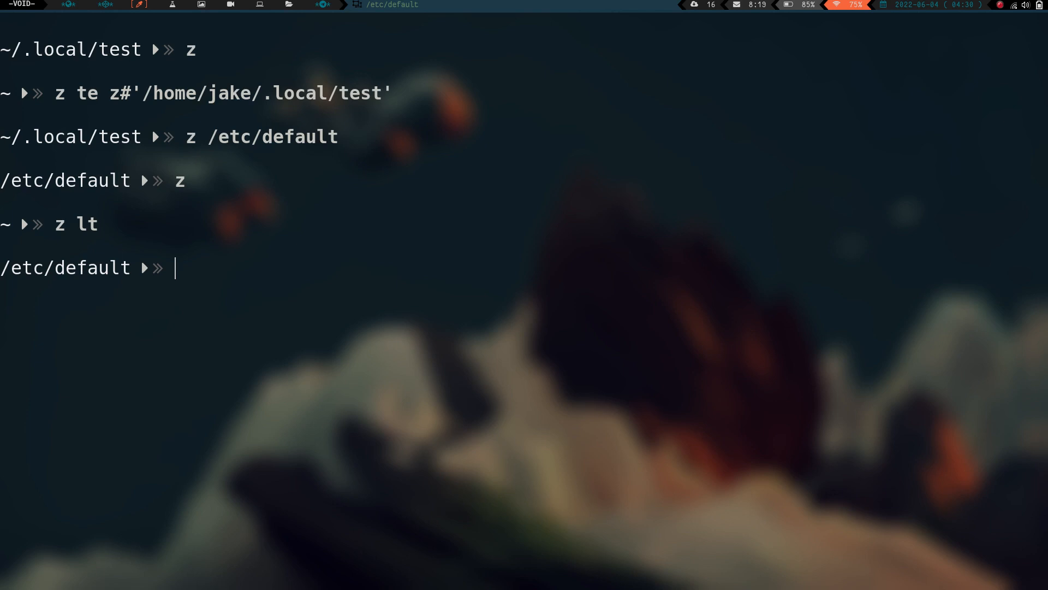
mouse_move(108, 450)
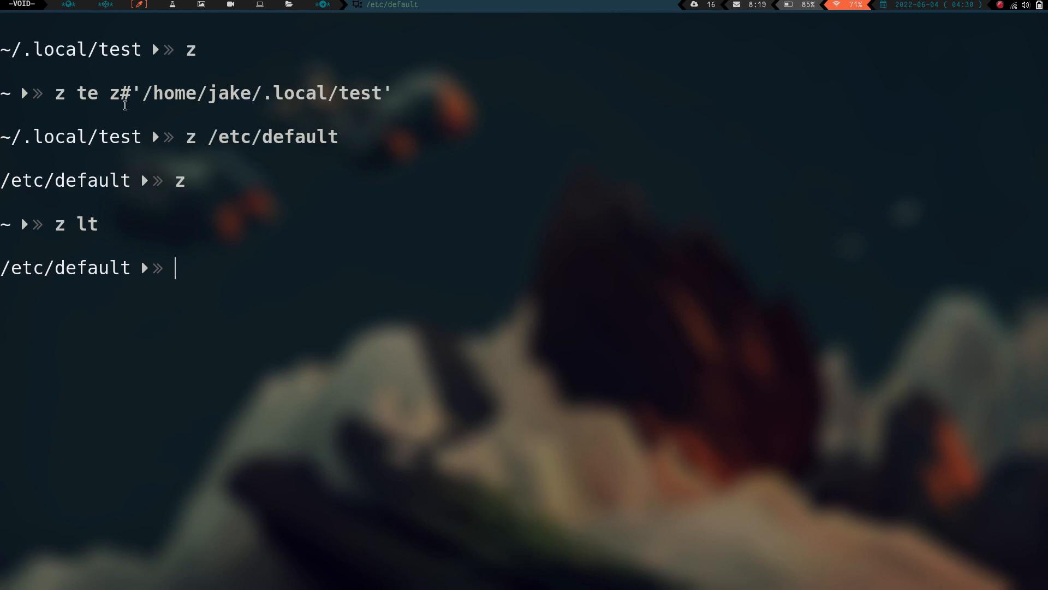
mouse_move(302, 107)
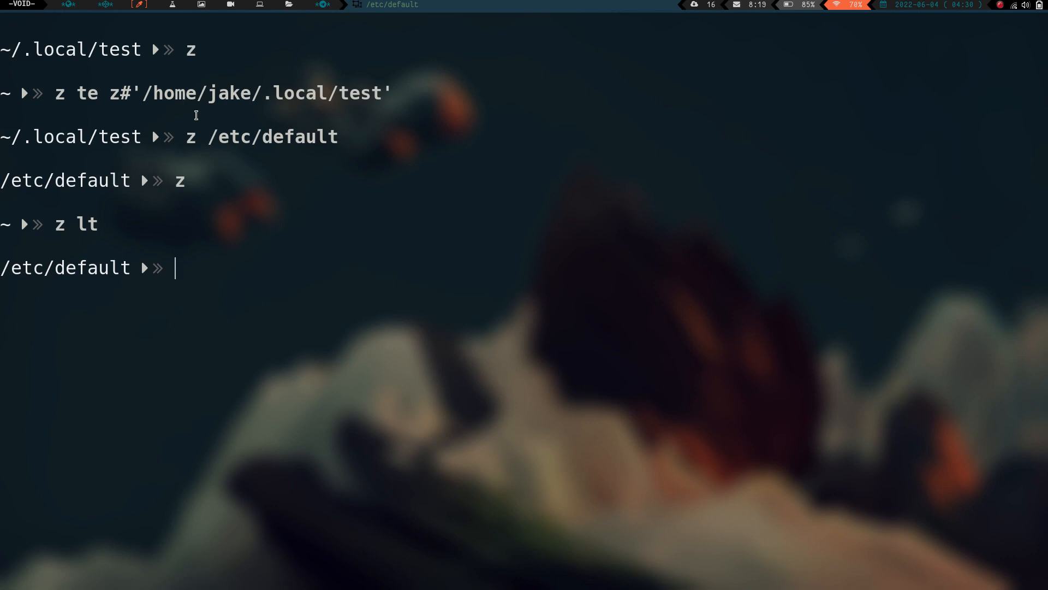
mouse_move(104, 119)
type("z")
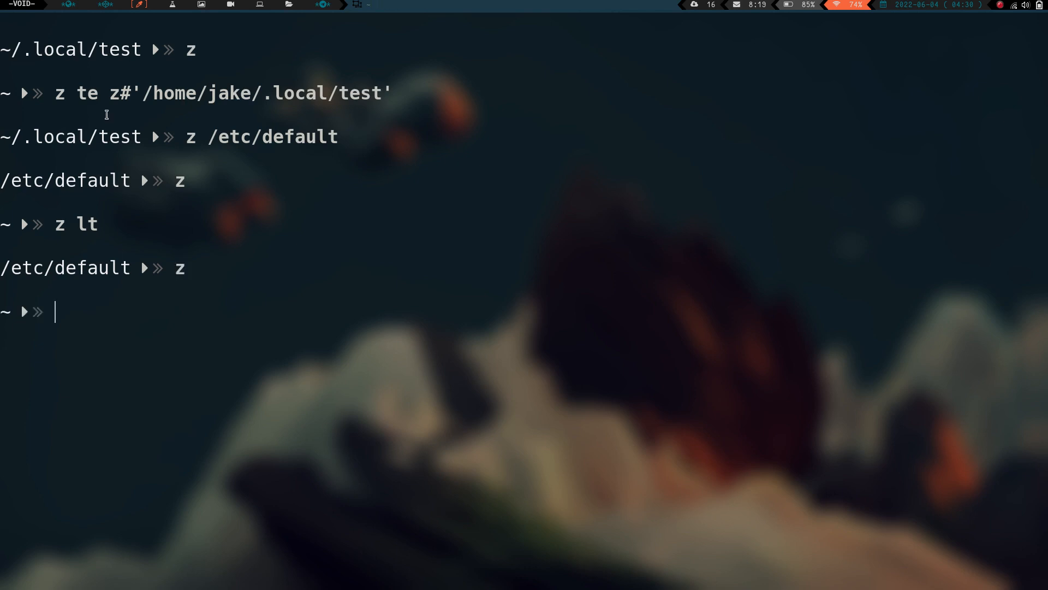
Jump to ~/.config with z .conf, return home, and browse the z te picker between ~/.local/test and ~/test
type(".conf")
type("z te")
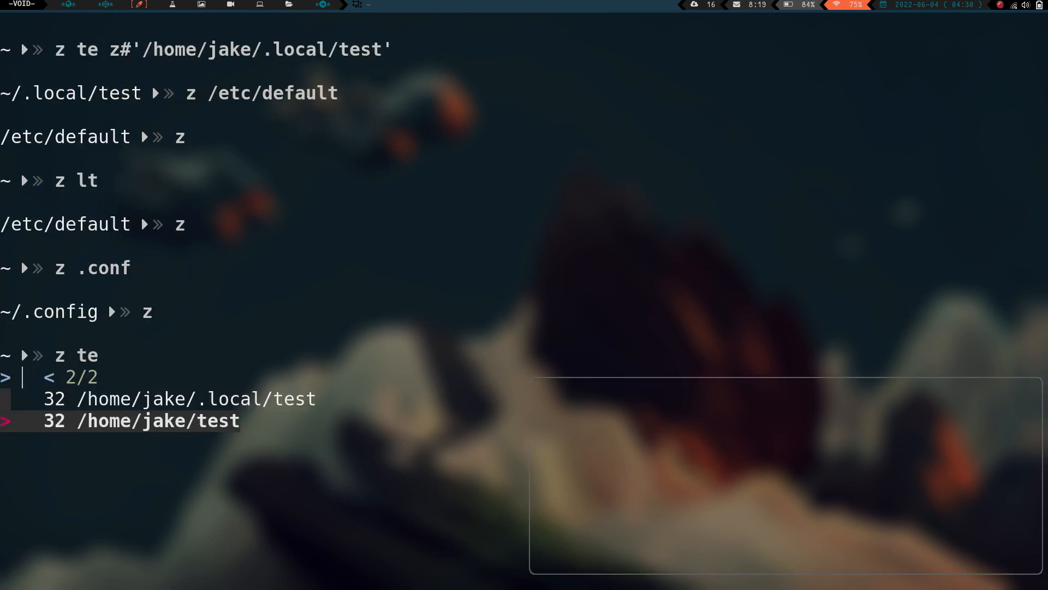
key("Up")
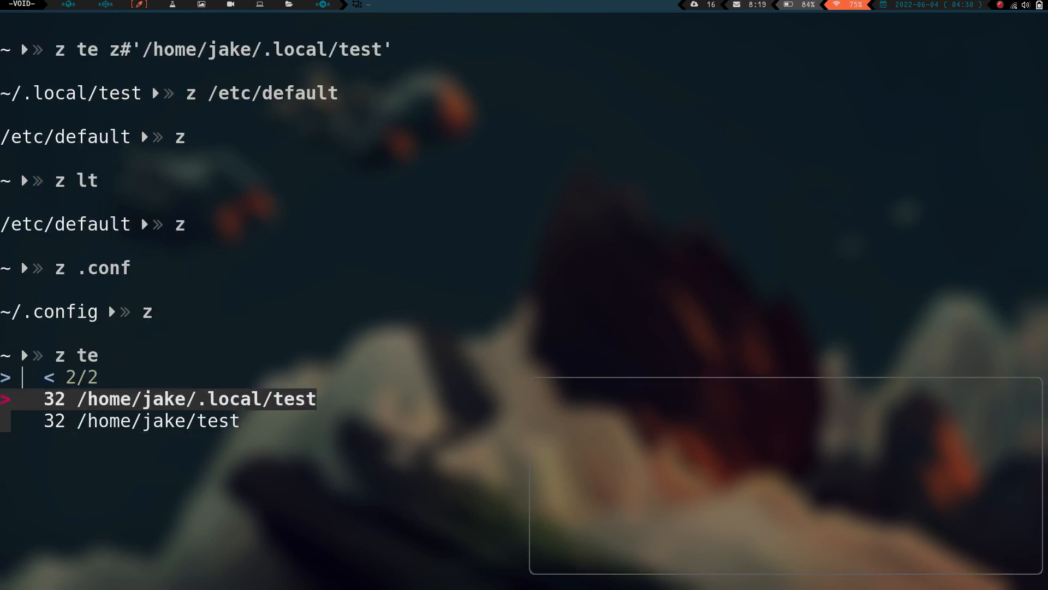
key("Down")
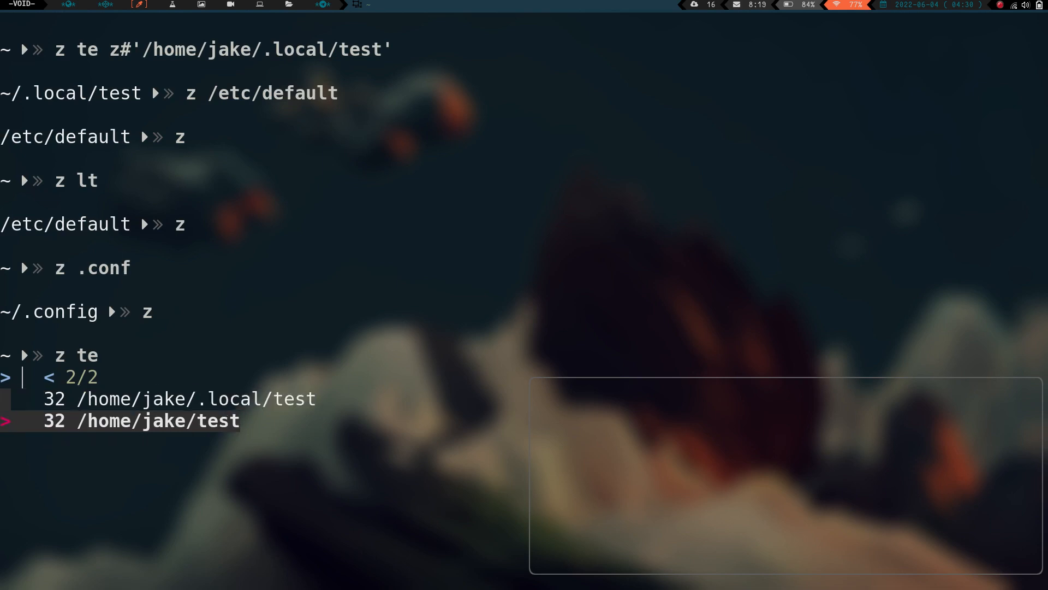